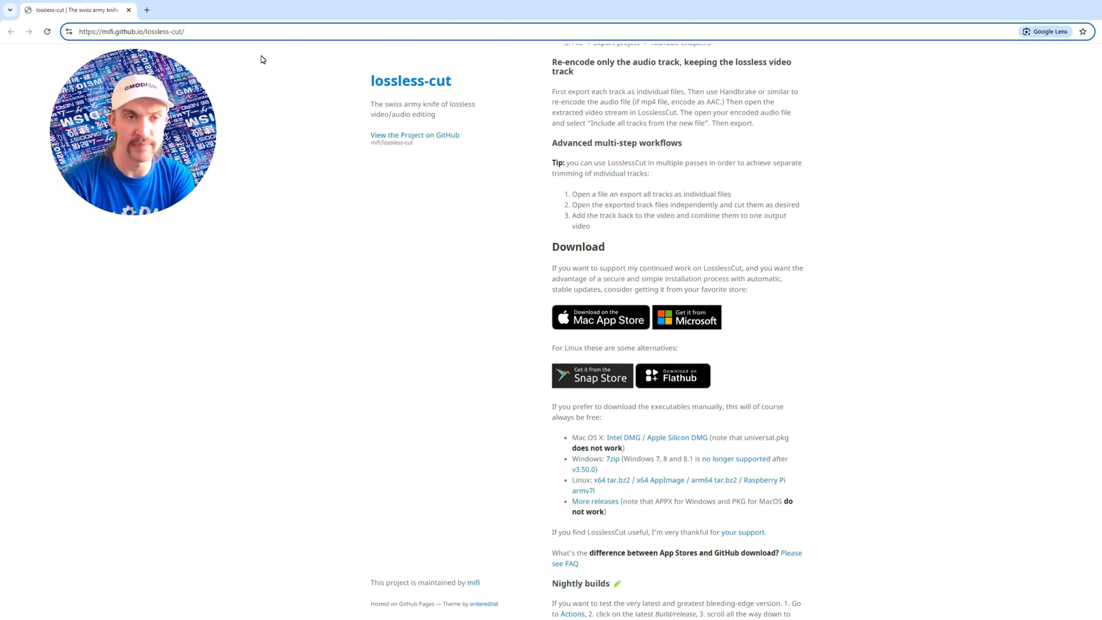
pyautogui.moveTo(283, 162)
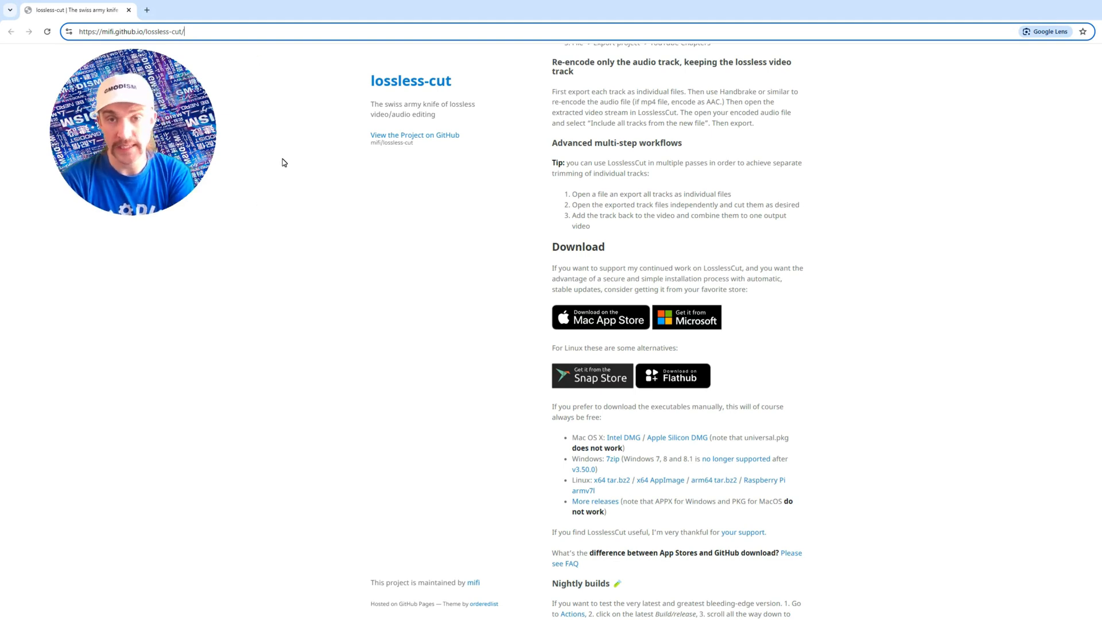
# Download the Windows 7zip build of LosslessCut from the project's Download section.
pyautogui.scroll(-3)
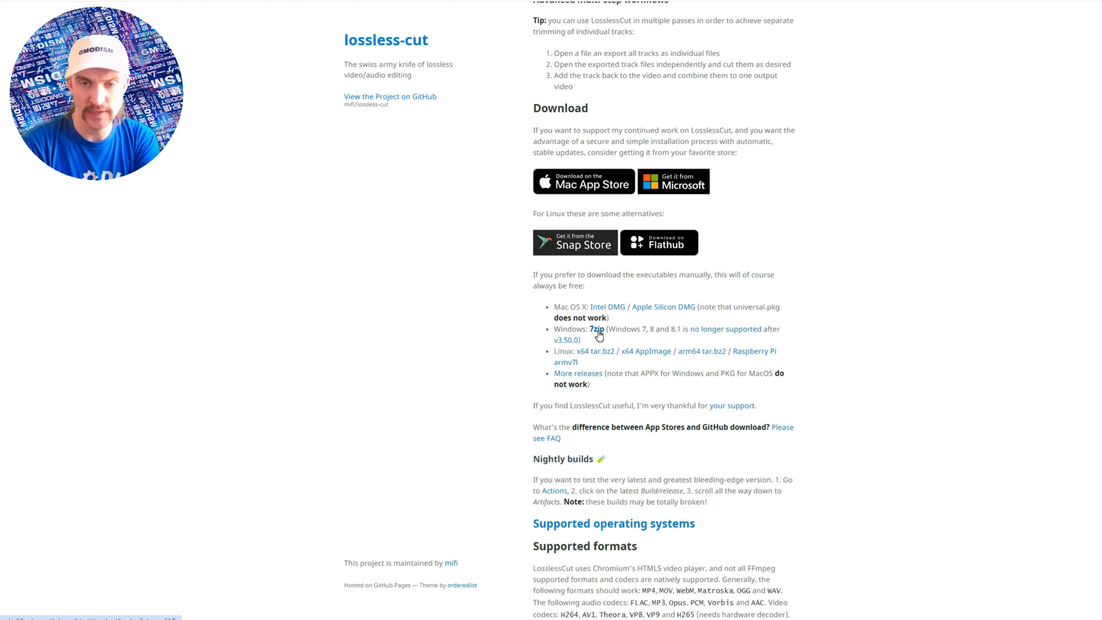
pyautogui.click(595, 330)
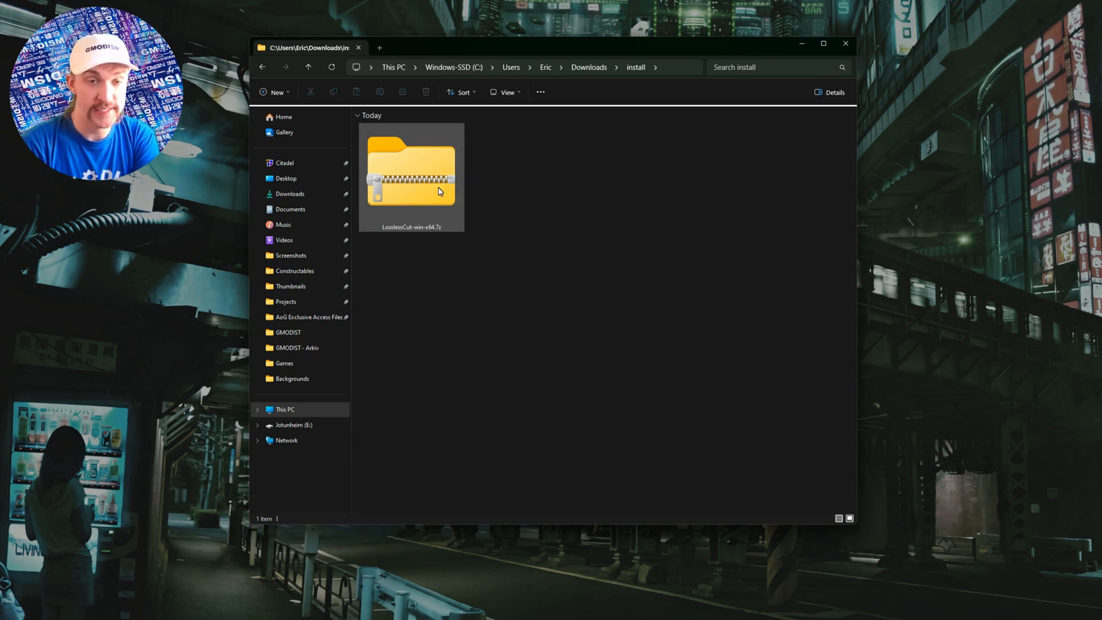
# Extract LosslessCut-win-x64.7z into the suggested LosslessCut-win-x64 folder.
pyautogui.doubleClick(410, 162)
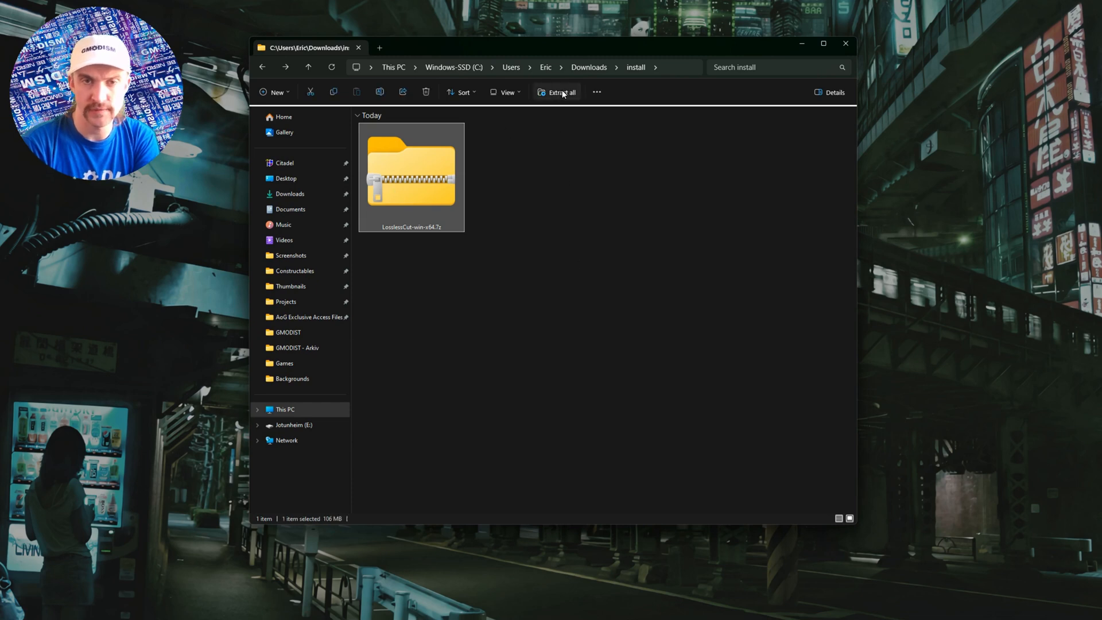
pyautogui.click(555, 92)
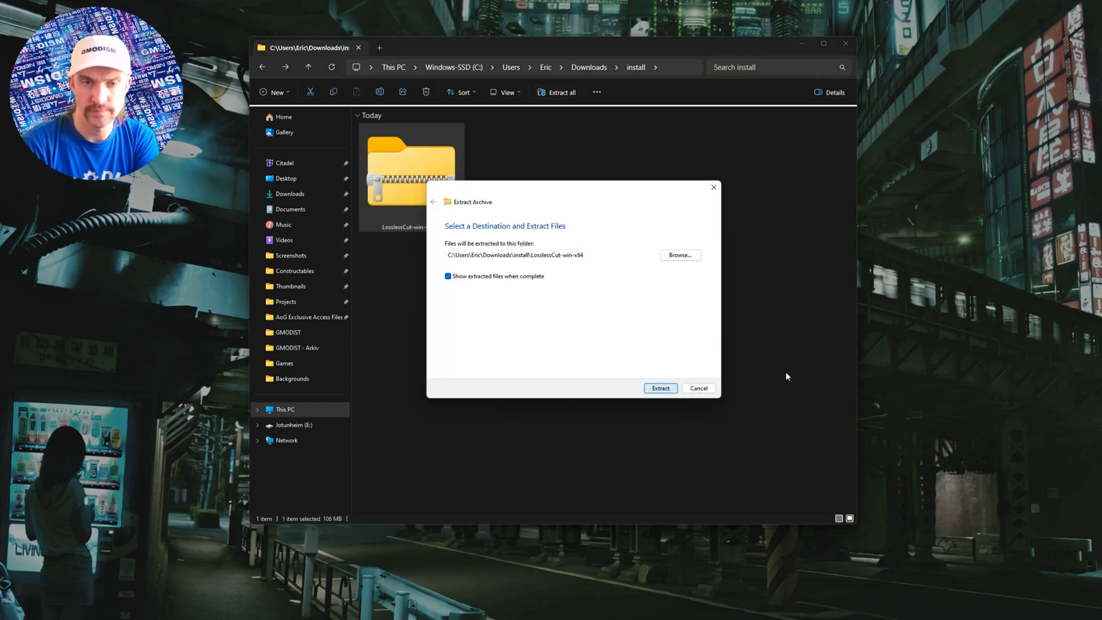
pyautogui.click(659, 388)
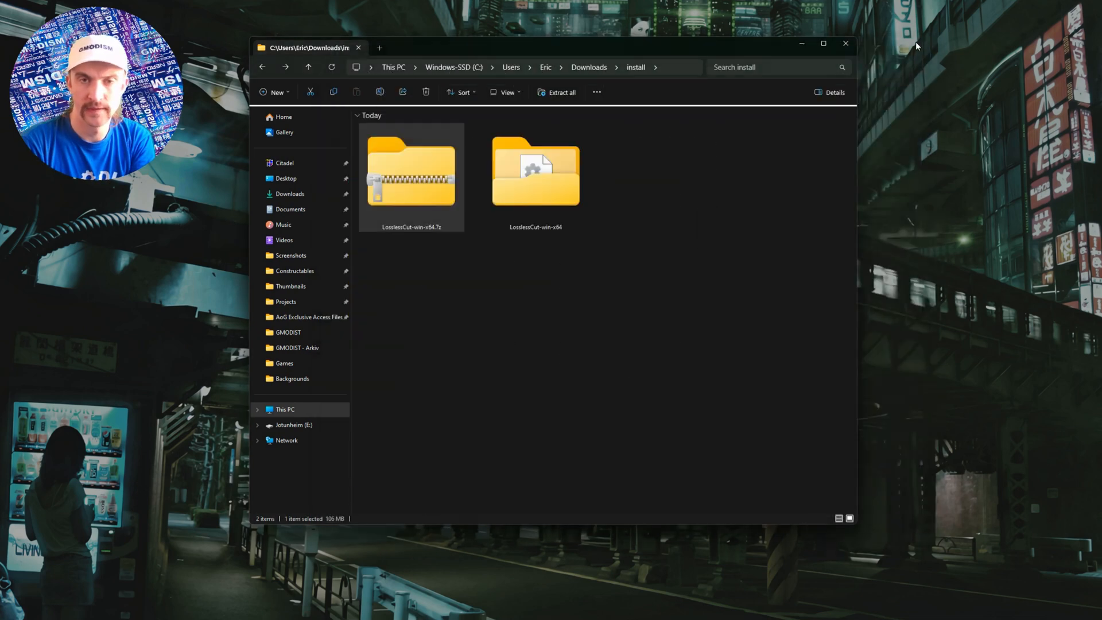
pyautogui.rightClick(537, 169)
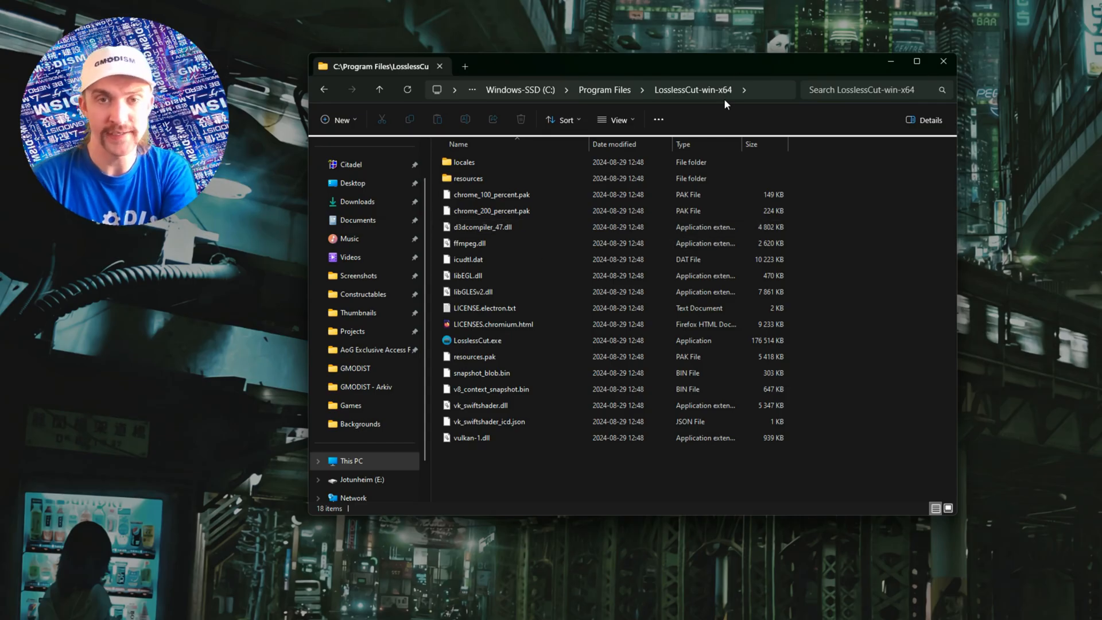
# Launch LosslessCut.exe from its folder, bringing up the SmartScreen unrecognised-app warning.
pyautogui.click(477, 340)
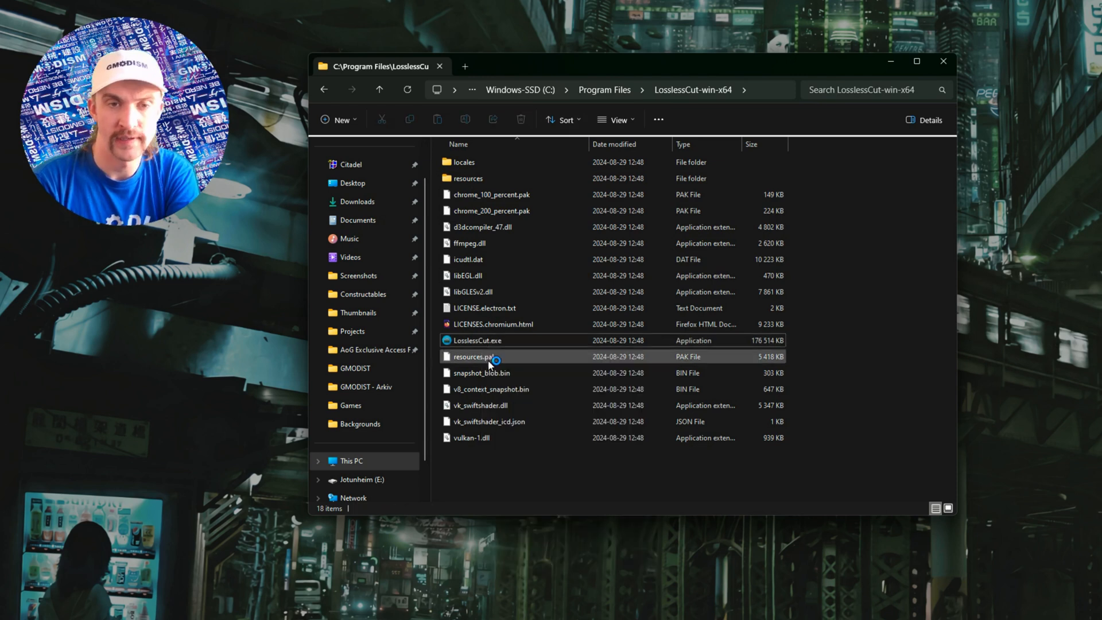
pyautogui.rightClick(477, 340)
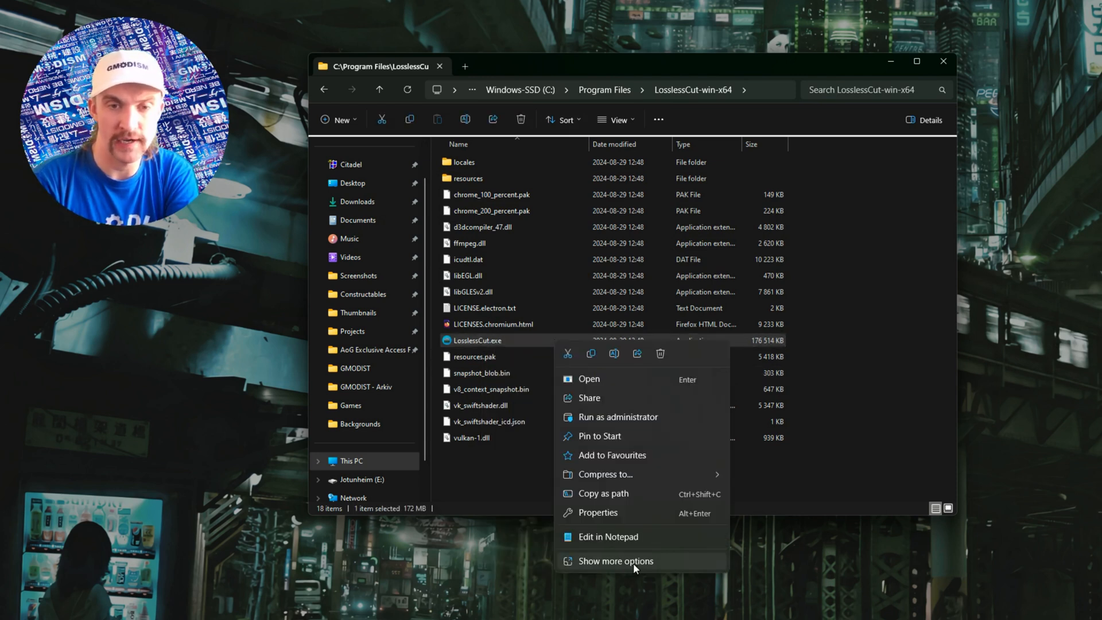
pyautogui.click(615, 560)
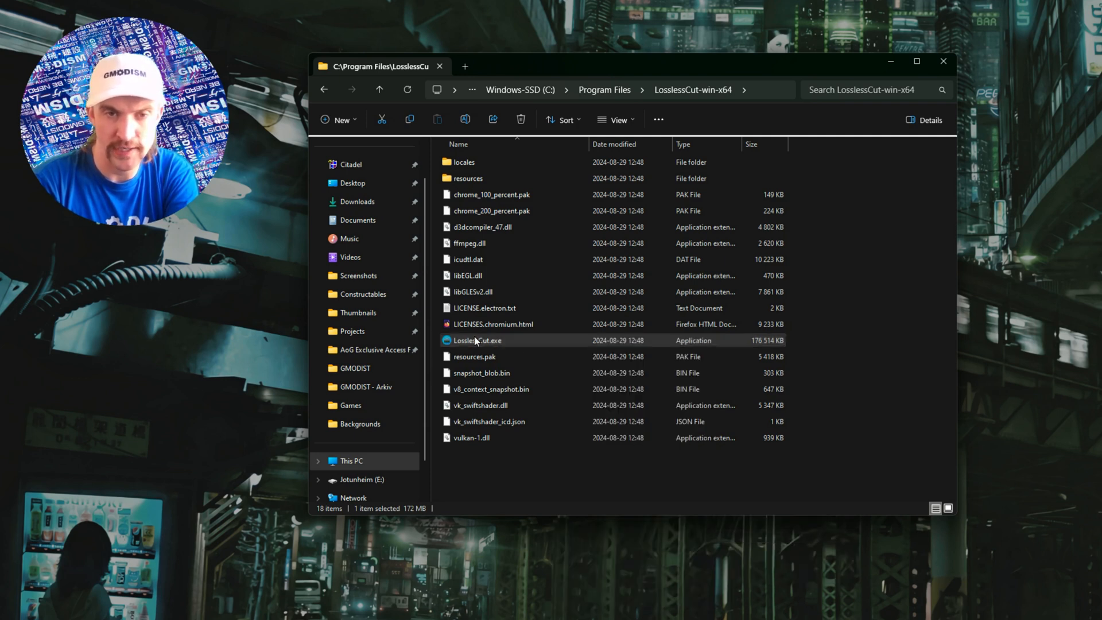
pyautogui.rightClick(475, 340)
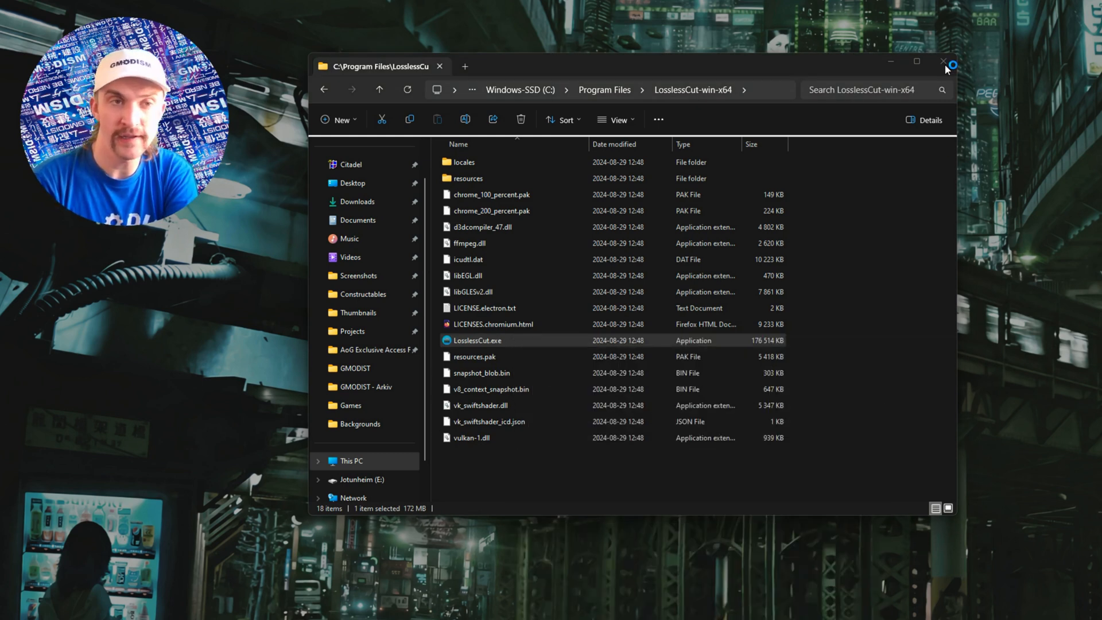
pyautogui.doubleClick(477, 340)
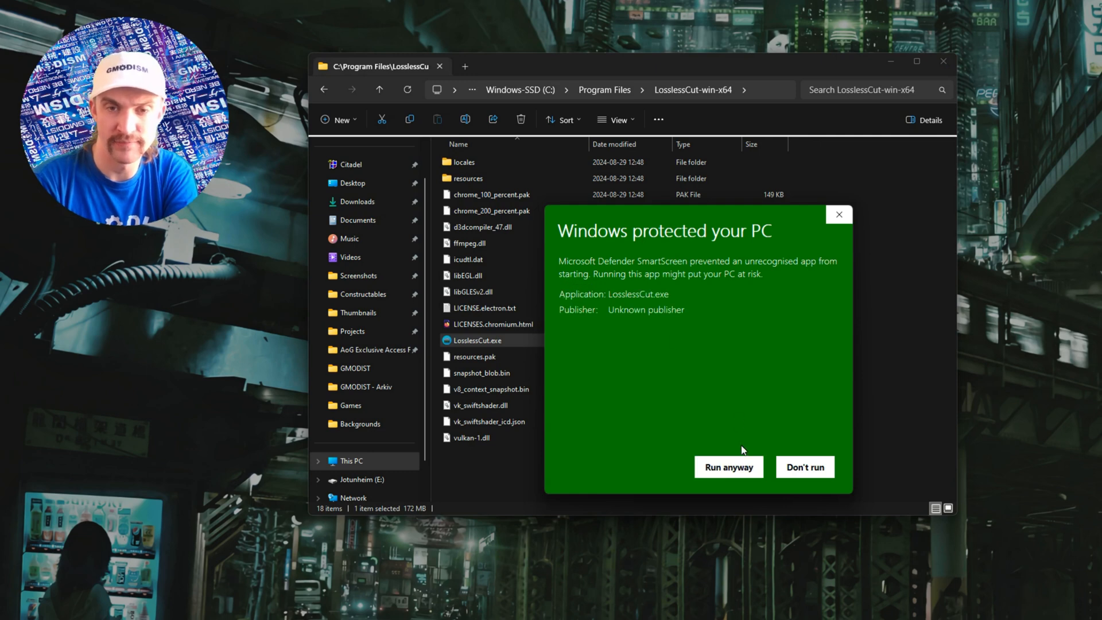
# Run the unrecognised app anyway so LosslessCut starts past the SmartScreen warning.
pyautogui.click(727, 467)
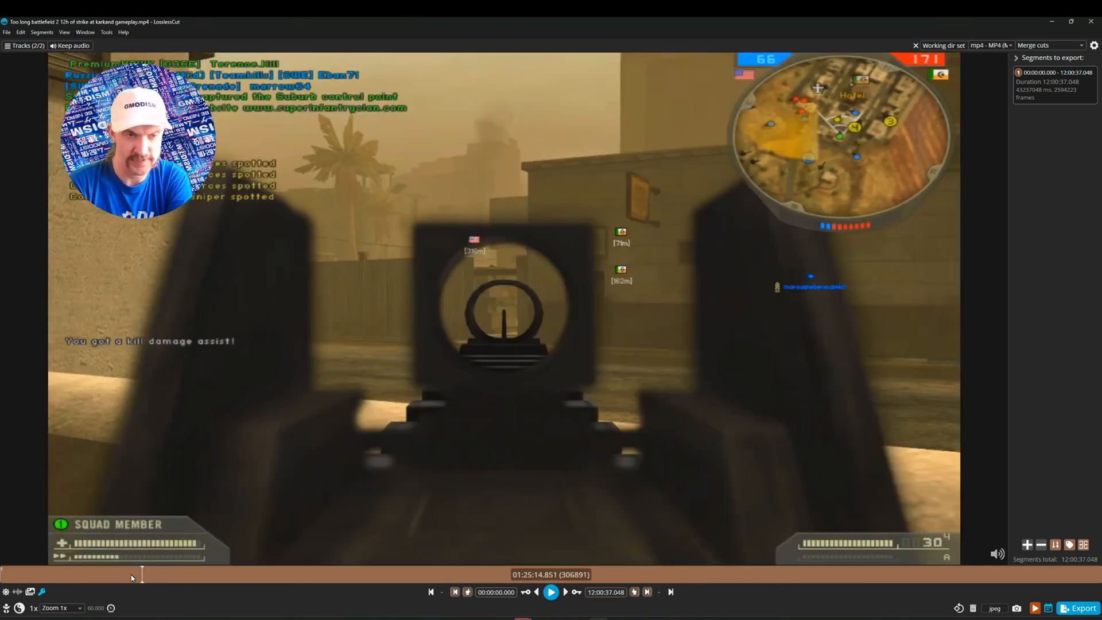
# Move playback to a point near 1:22:40 on the timeline.
pyautogui.click(161, 574)
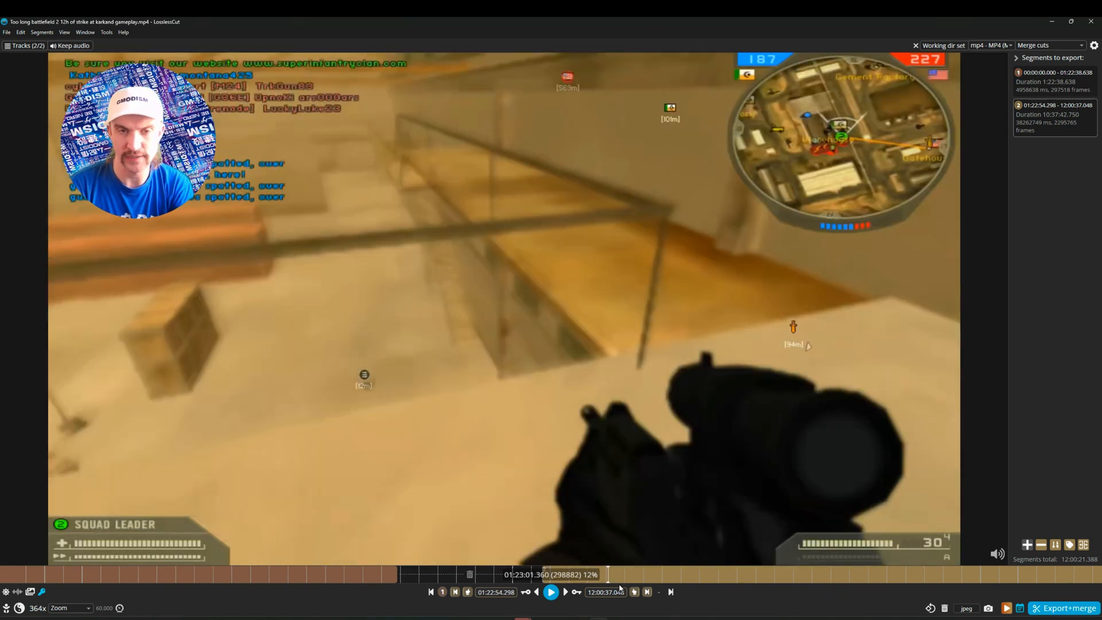
pyautogui.click(551, 592)
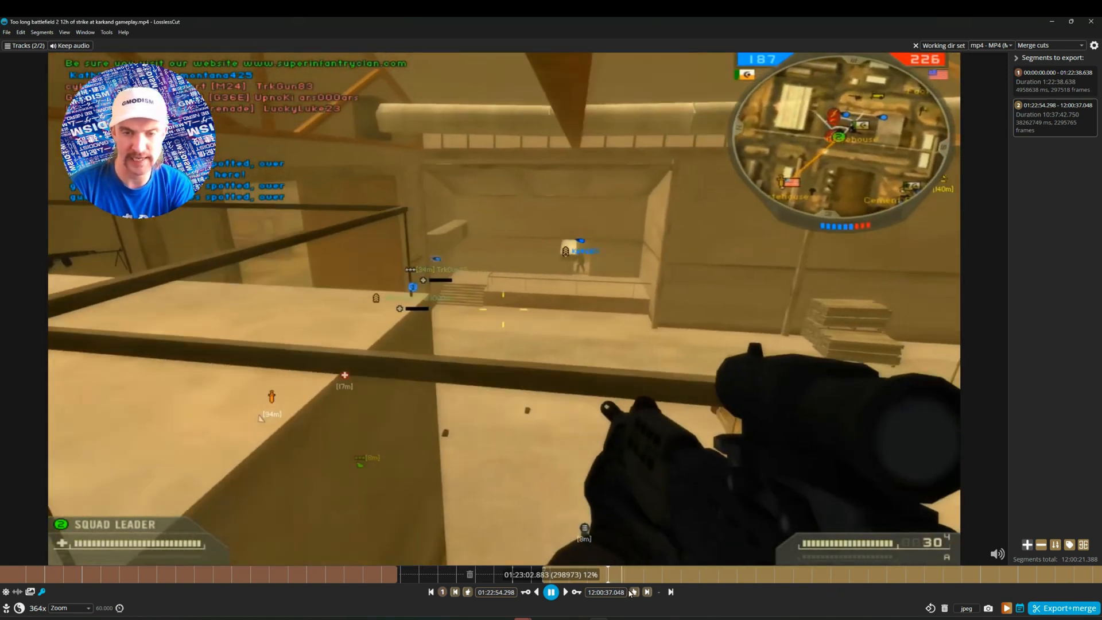
pyautogui.click(551, 593)
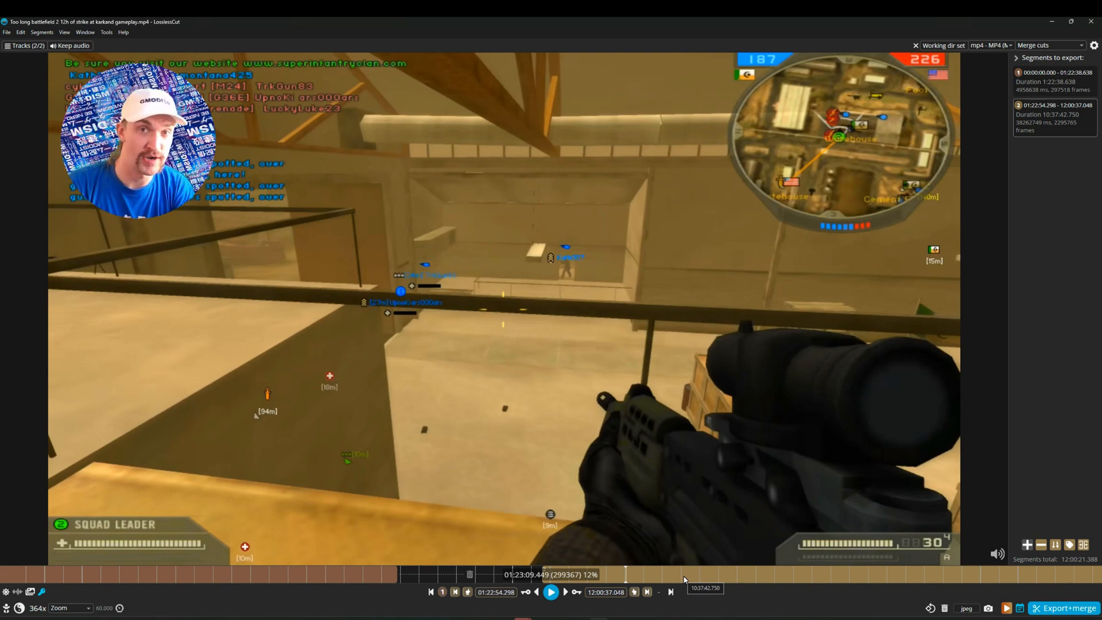
pyautogui.click(551, 593)
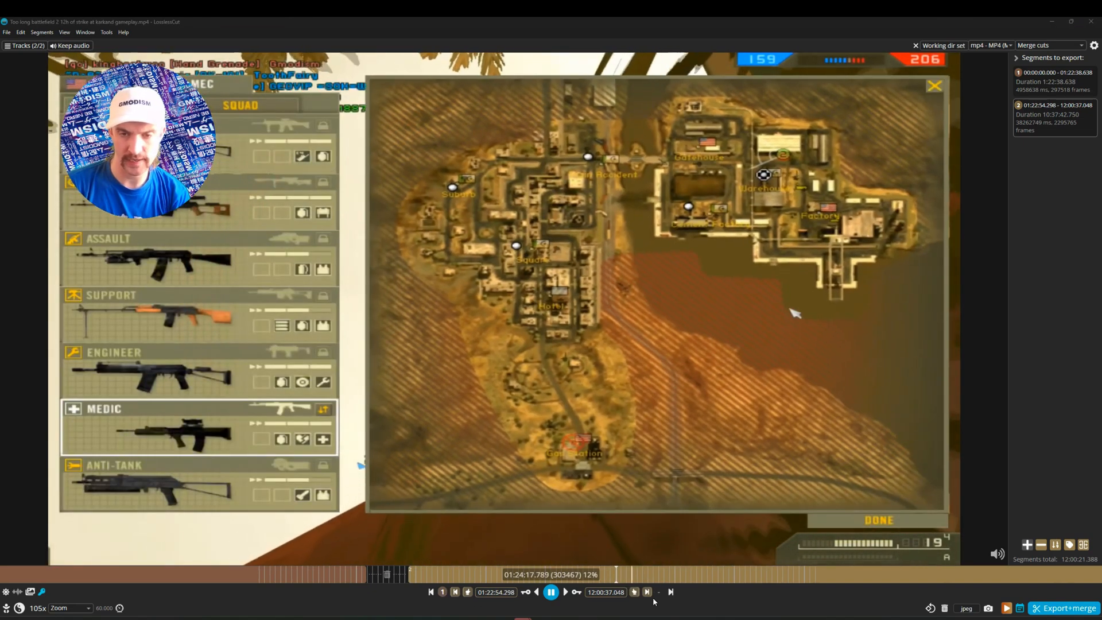
# End the second segment at 01:24:15.548 and start a third at 01:24:30.846.
pyautogui.click(634, 593)
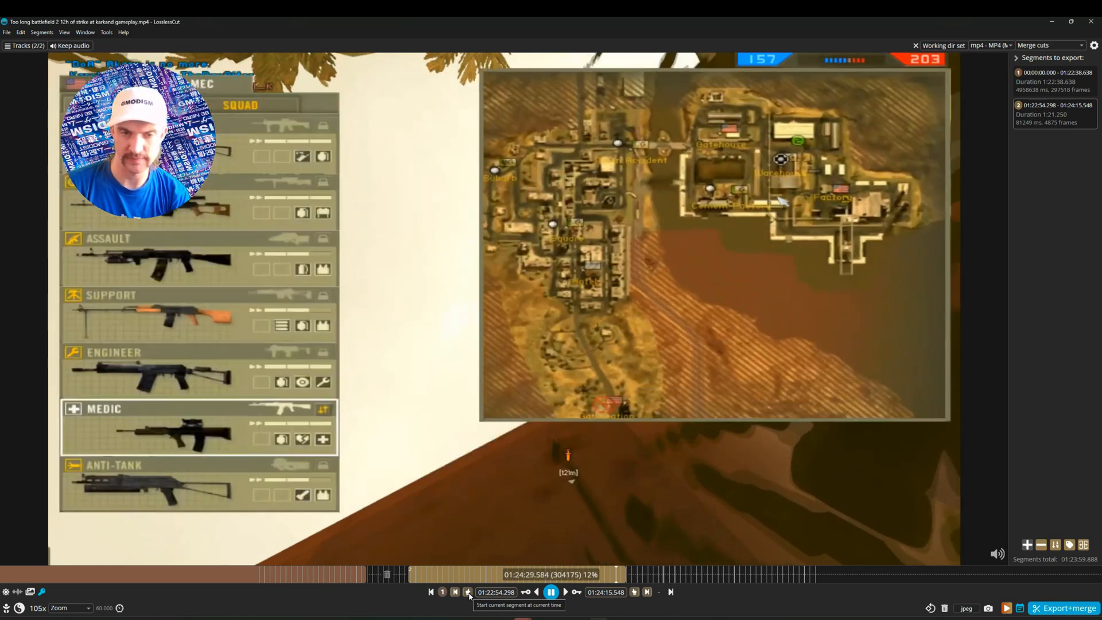
pyautogui.click(468, 593)
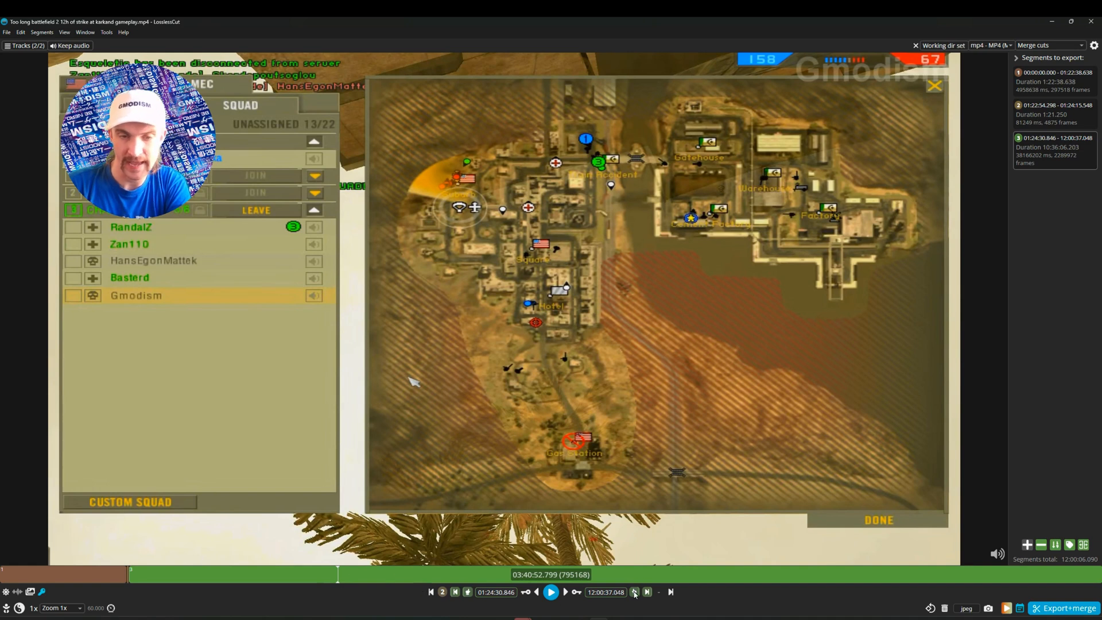
# End the third segment at the current playback time.
pyautogui.click(550, 593)
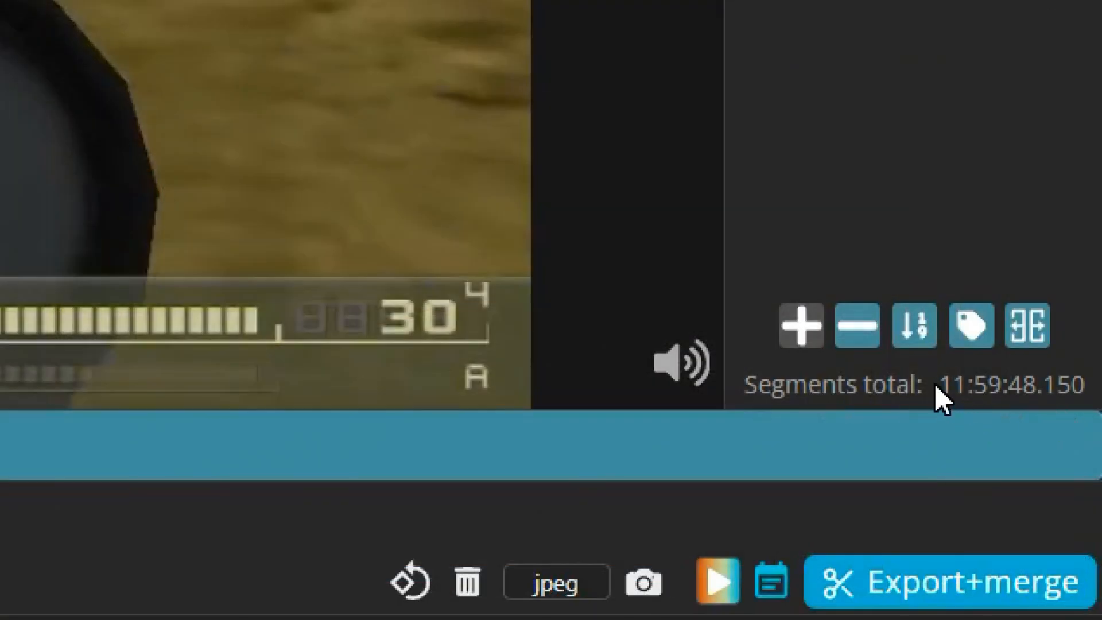
# Review the output-folder chooser for exported files and close it, keeping merge export set.
pyautogui.doubleClick(949, 385)
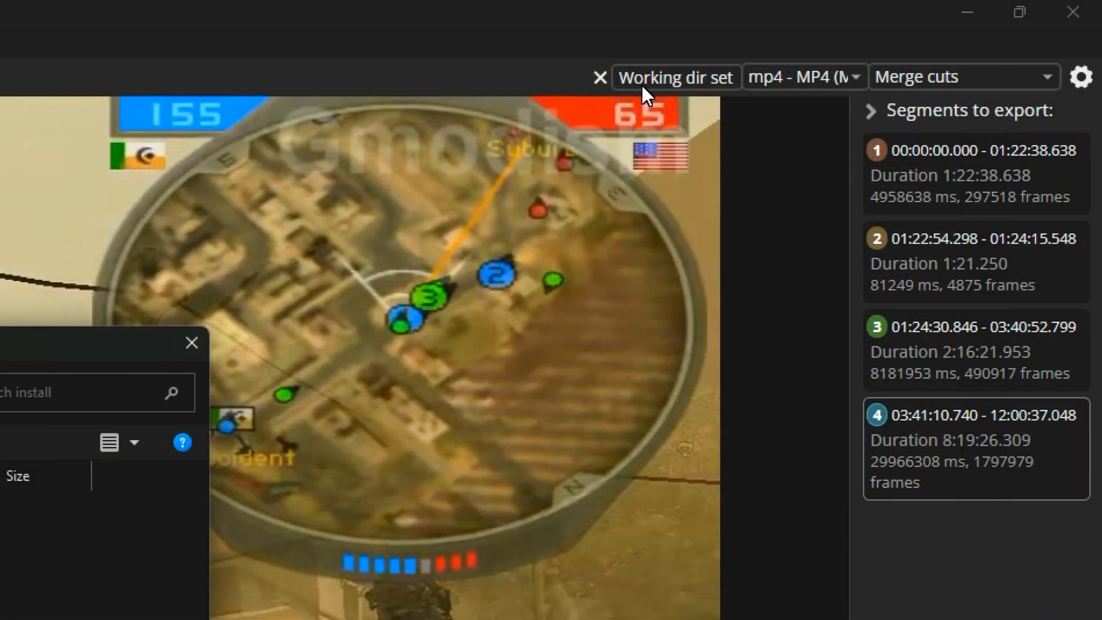
pyautogui.click(673, 77)
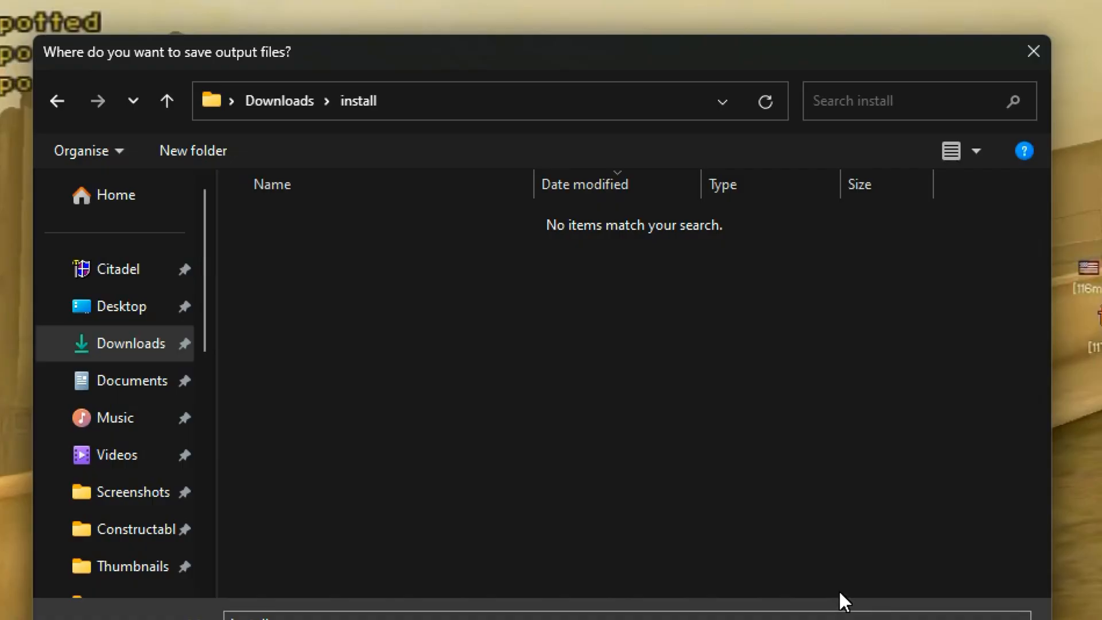
pyautogui.moveTo(811, 468)
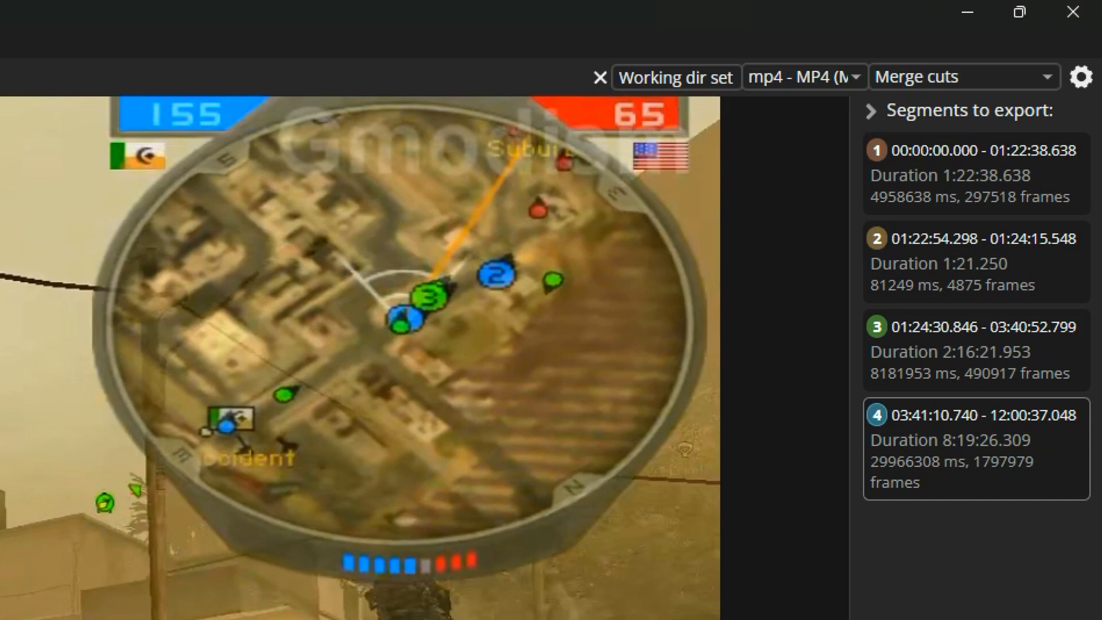
pyautogui.click(801, 77)
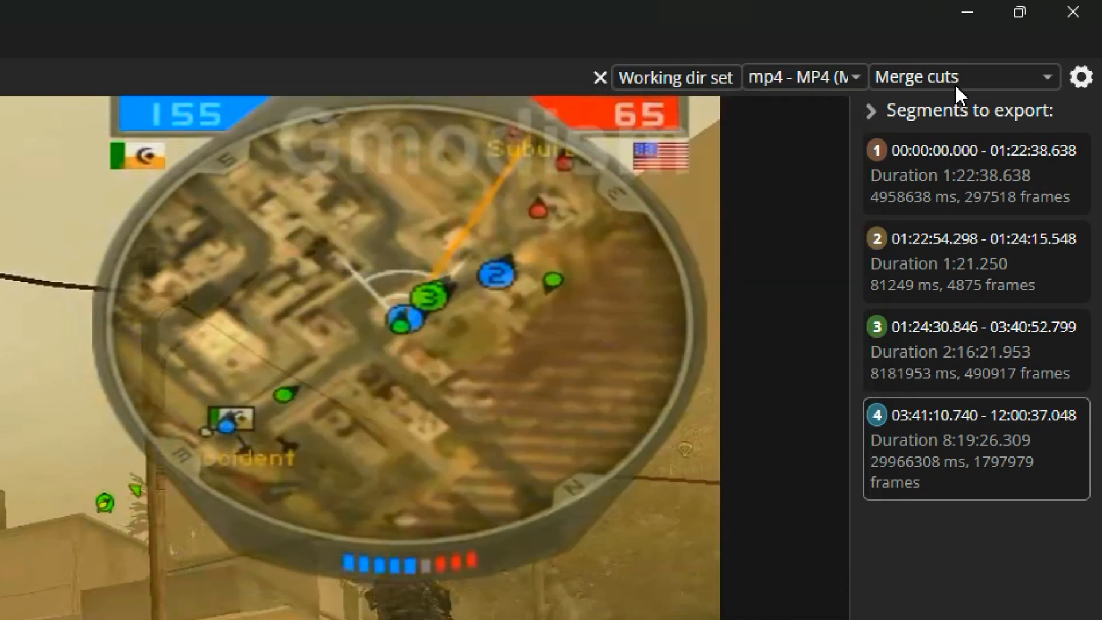
pyautogui.click(963, 75)
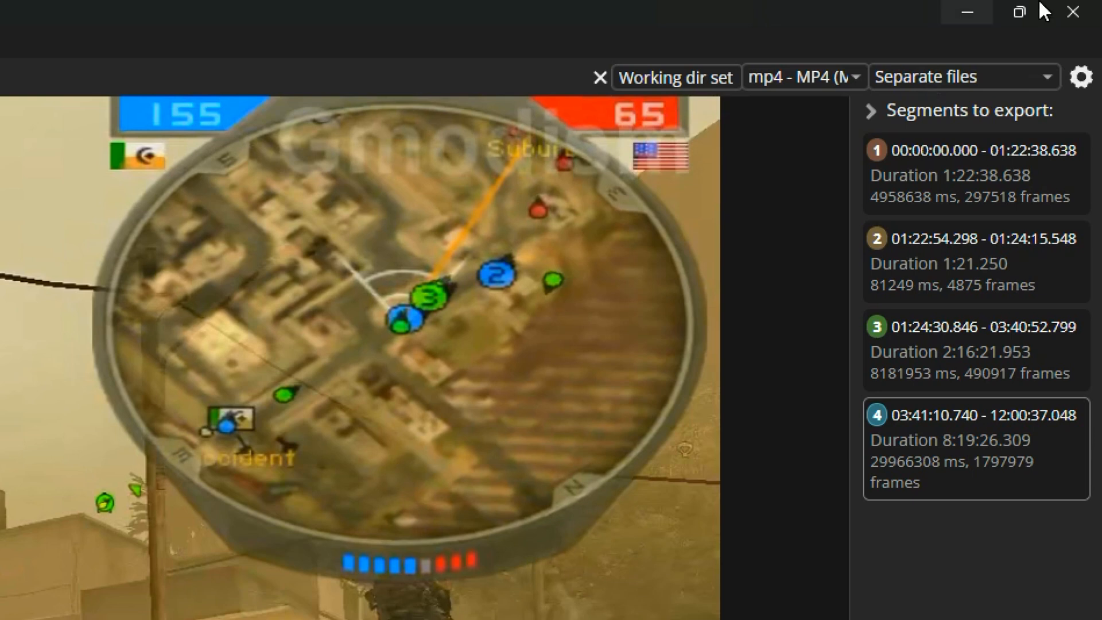
pyautogui.moveTo(983, 83)
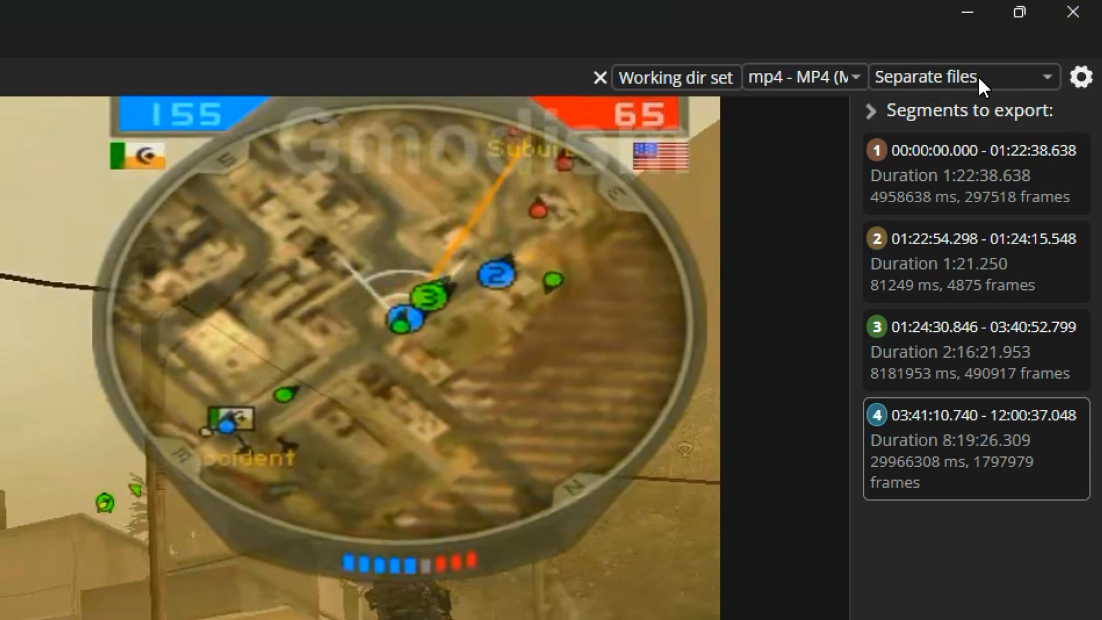
pyautogui.click(962, 75)
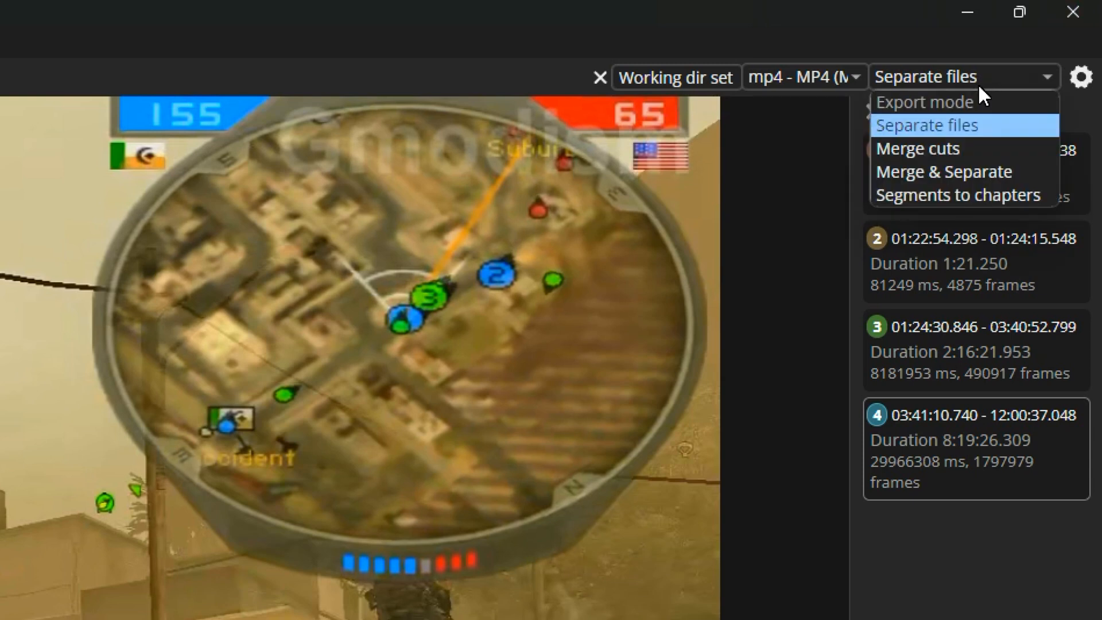
pyautogui.click(917, 148)
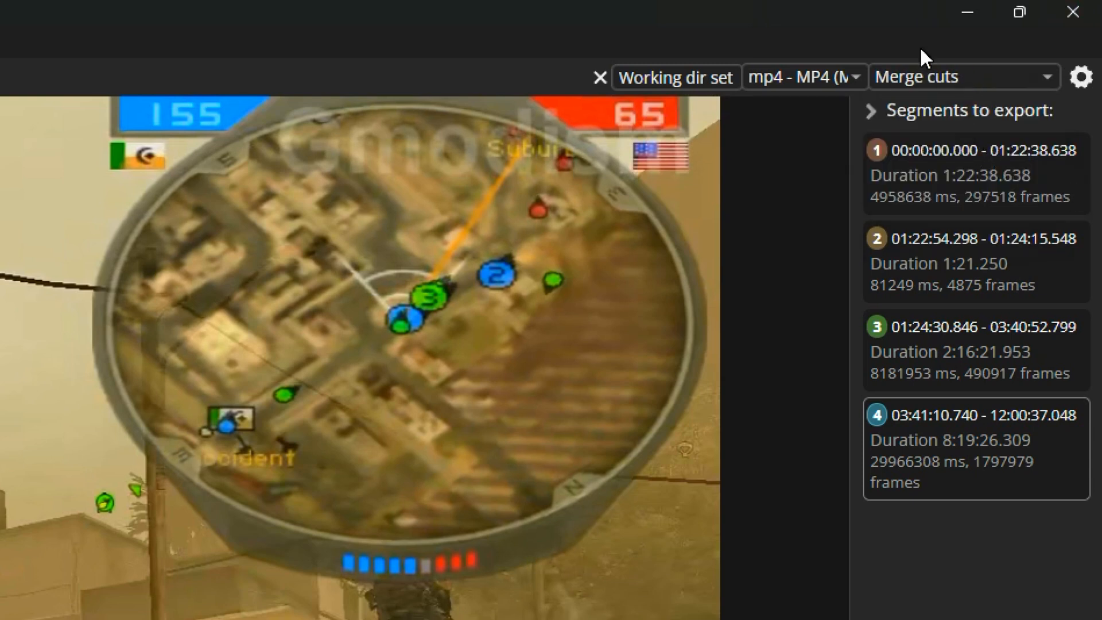
pyautogui.moveTo(956, 84)
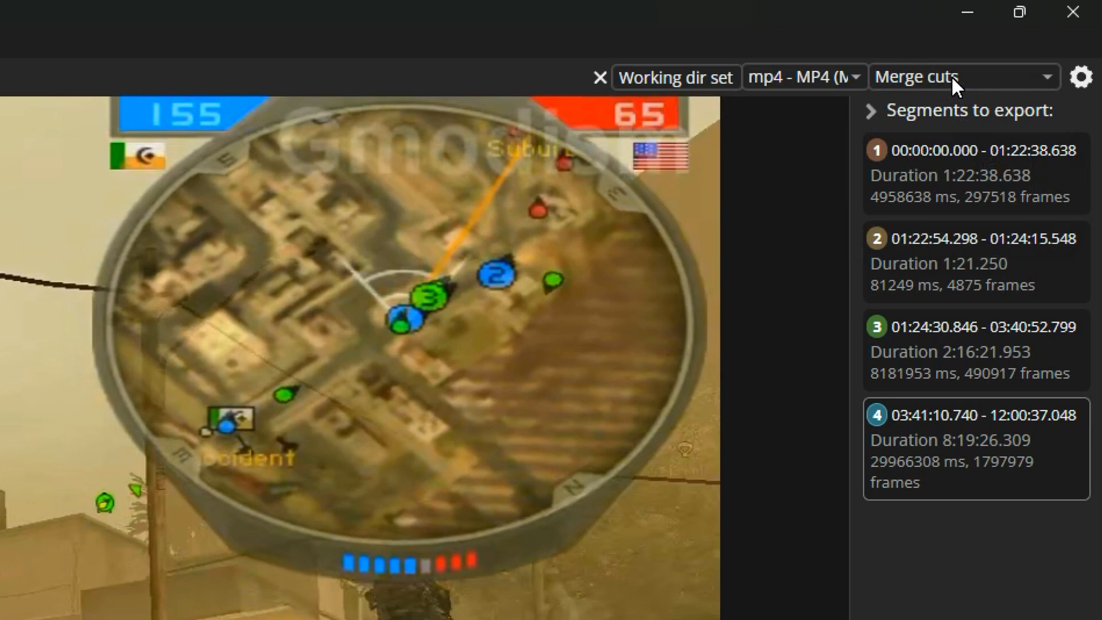
pyautogui.click(956, 77)
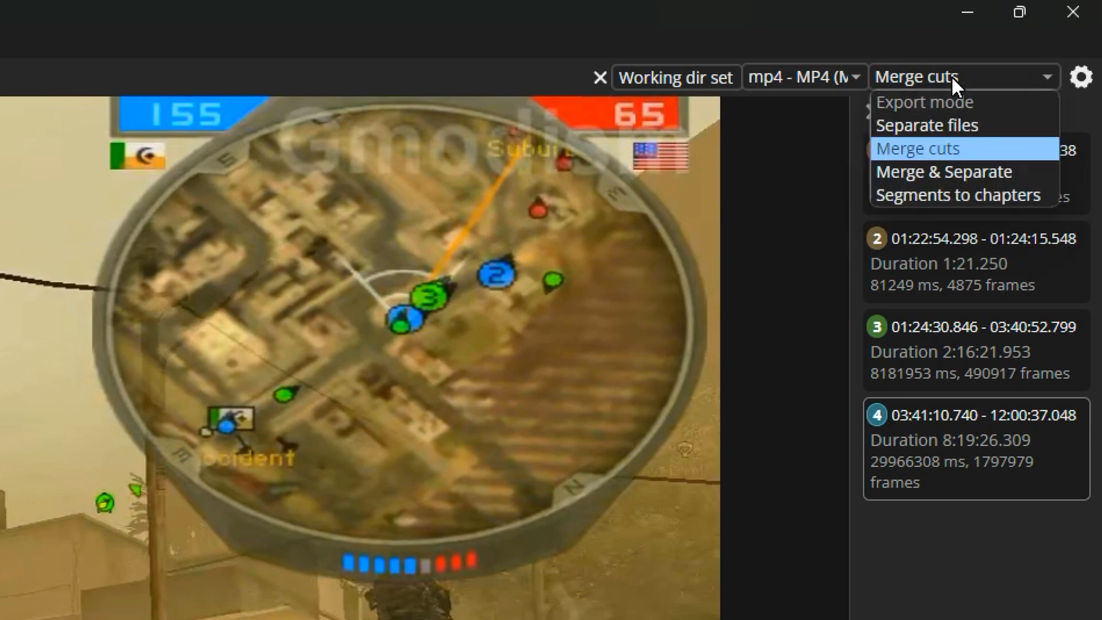
pyautogui.click(944, 171)
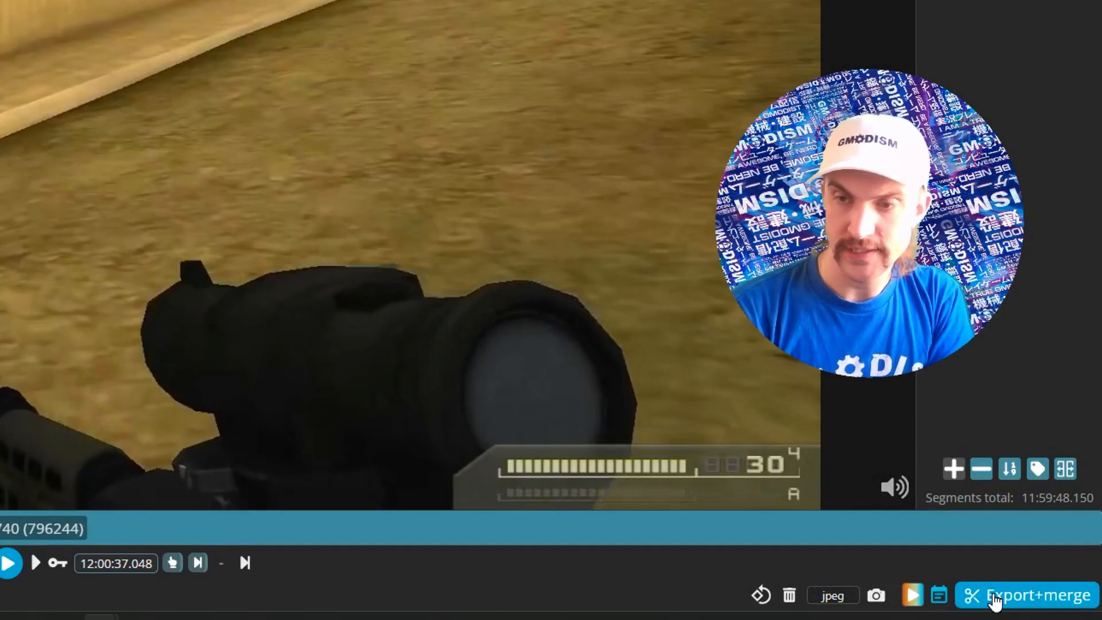
# Start Export+merge and review its options, keeping MP4 output and both tracks.
pyautogui.click(1027, 595)
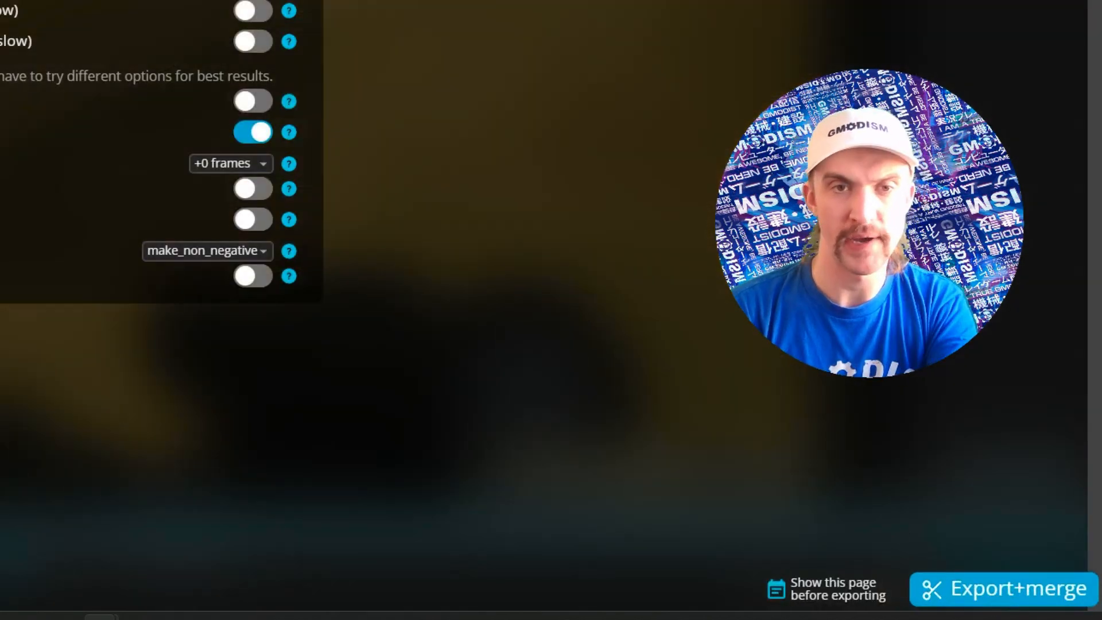
pyautogui.click(742, 87)
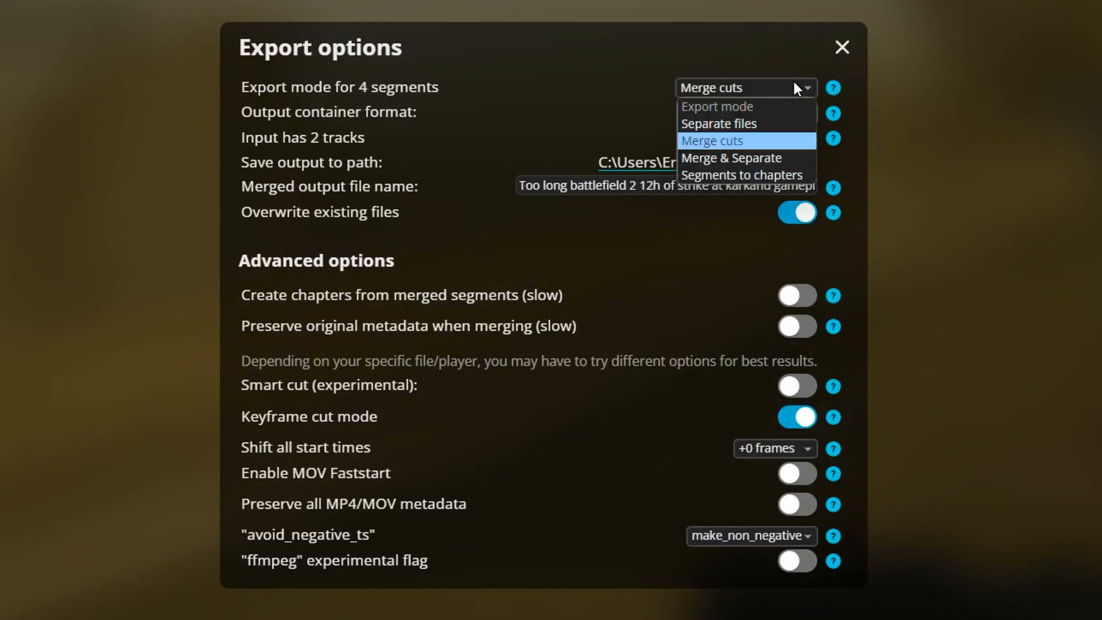
pyautogui.click(742, 111)
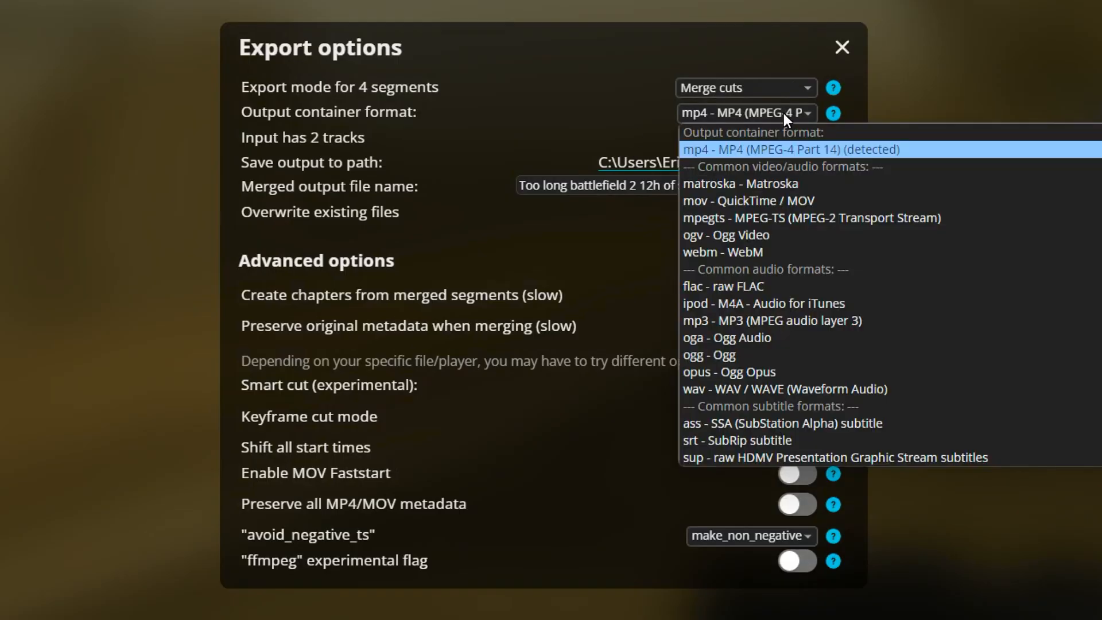
pyautogui.click(790, 150)
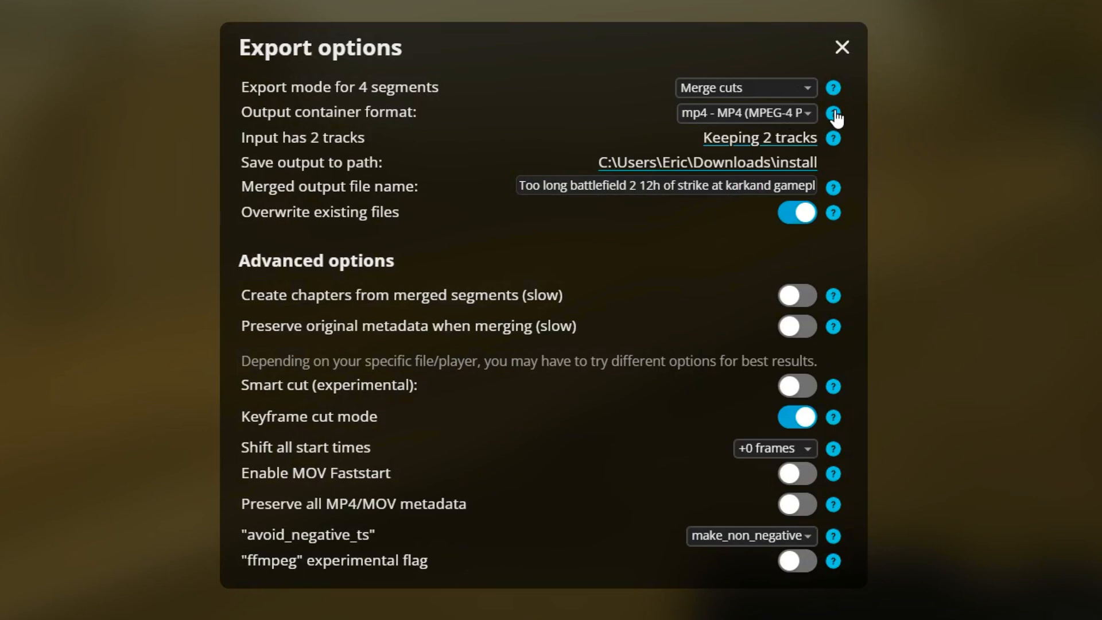
pyautogui.moveTo(810, 164)
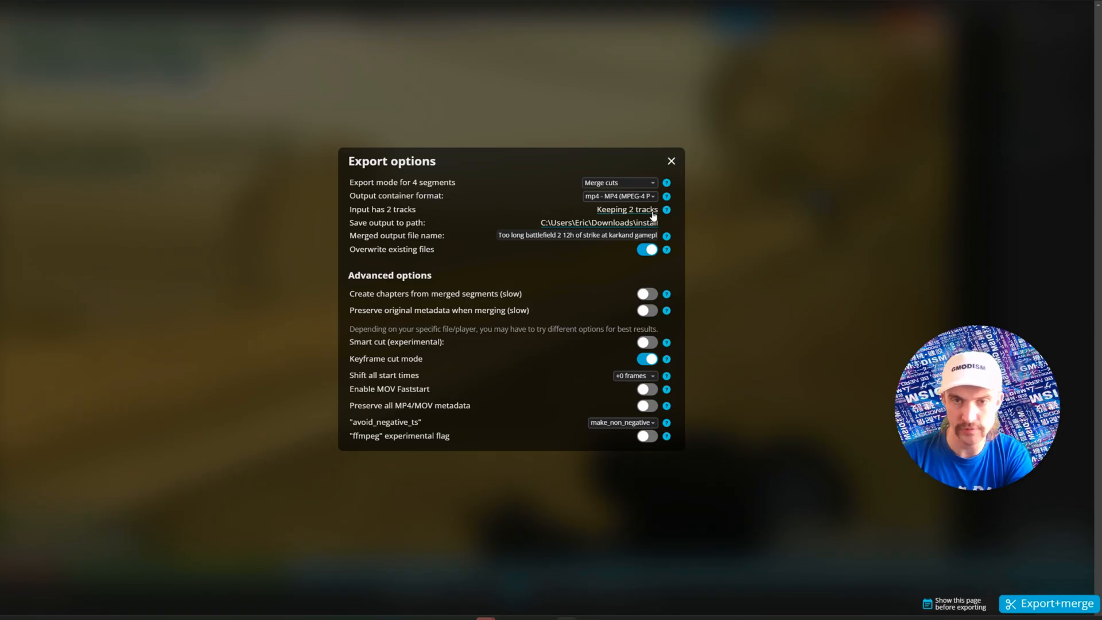
pyautogui.click(627, 209)
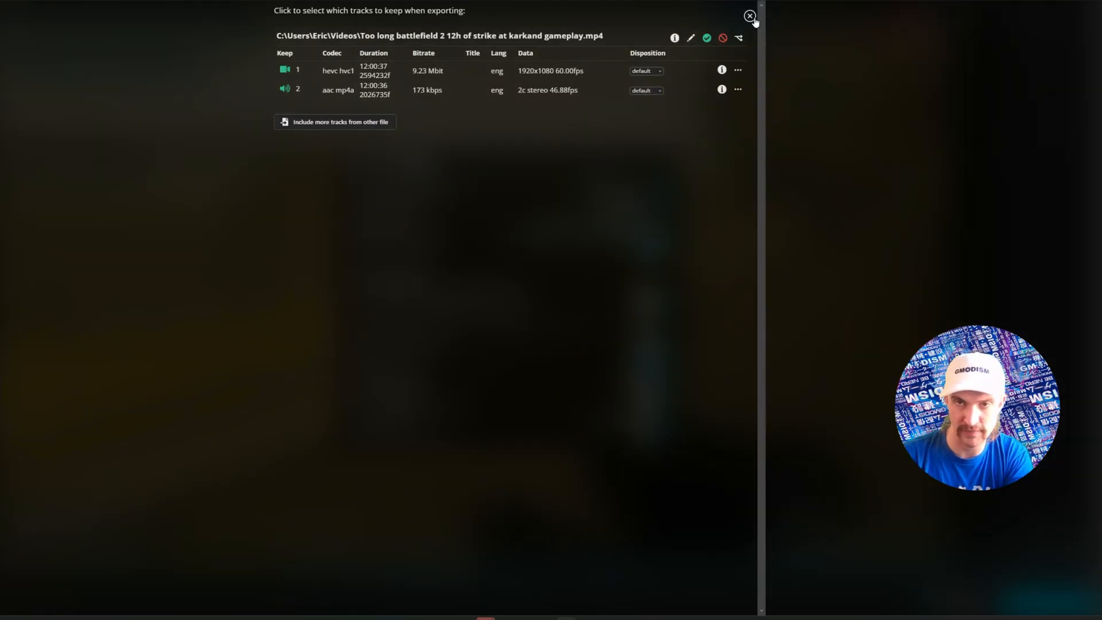
pyautogui.click(750, 15)
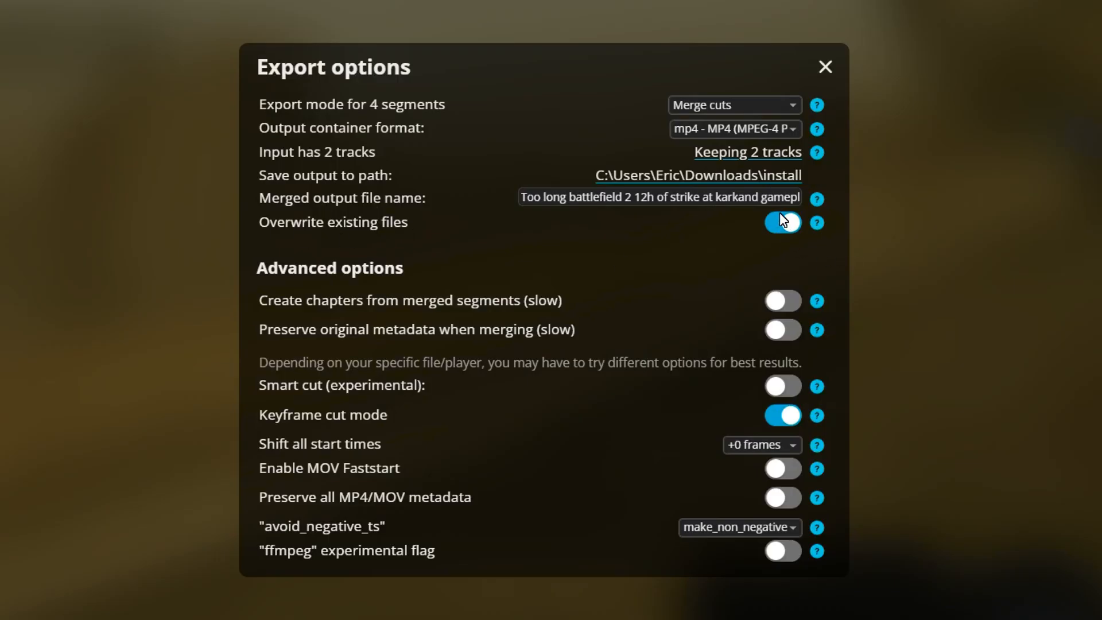
# Turn off overwriting existing files in the export options.
pyautogui.click(782, 221)
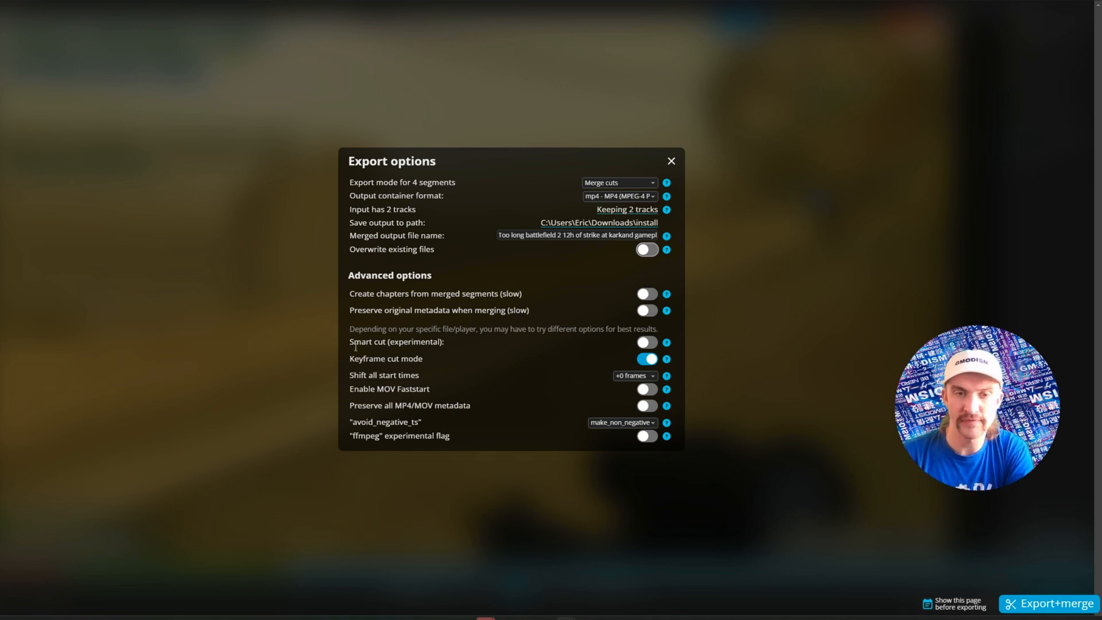
pyautogui.doubleClick(396, 342)
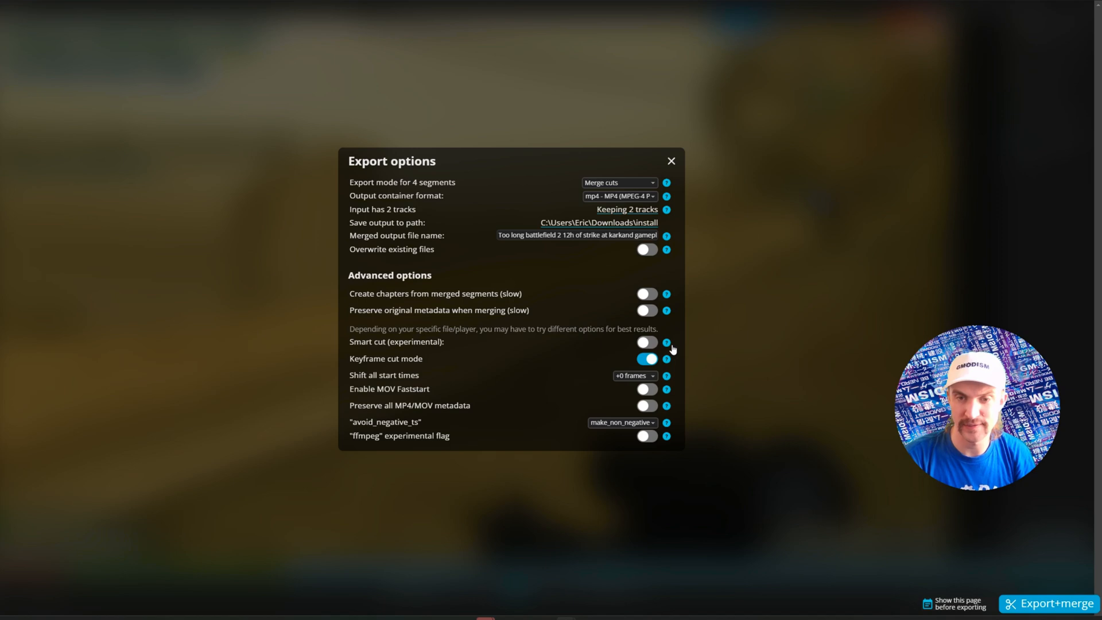
pyautogui.click(666, 342)
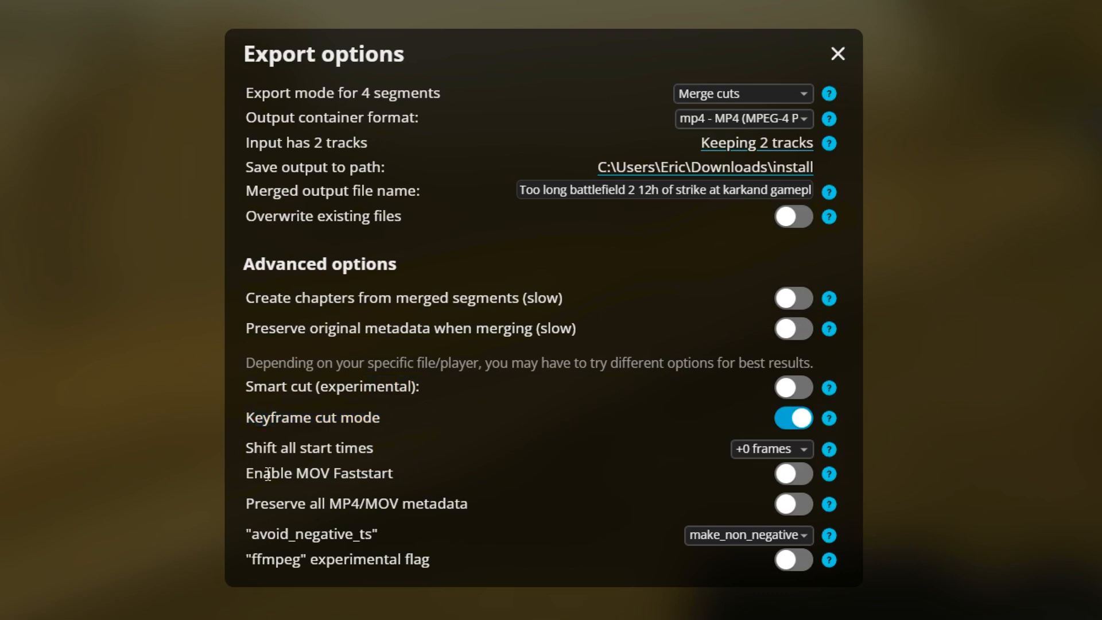
pyautogui.moveTo(849, 451)
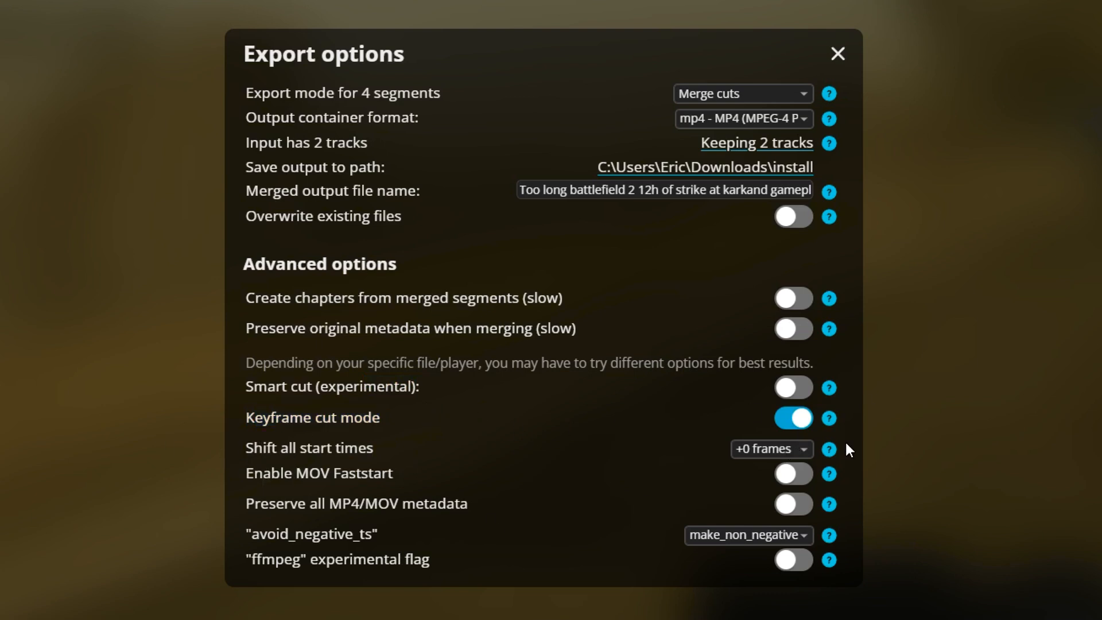
pyautogui.moveTo(842, 428)
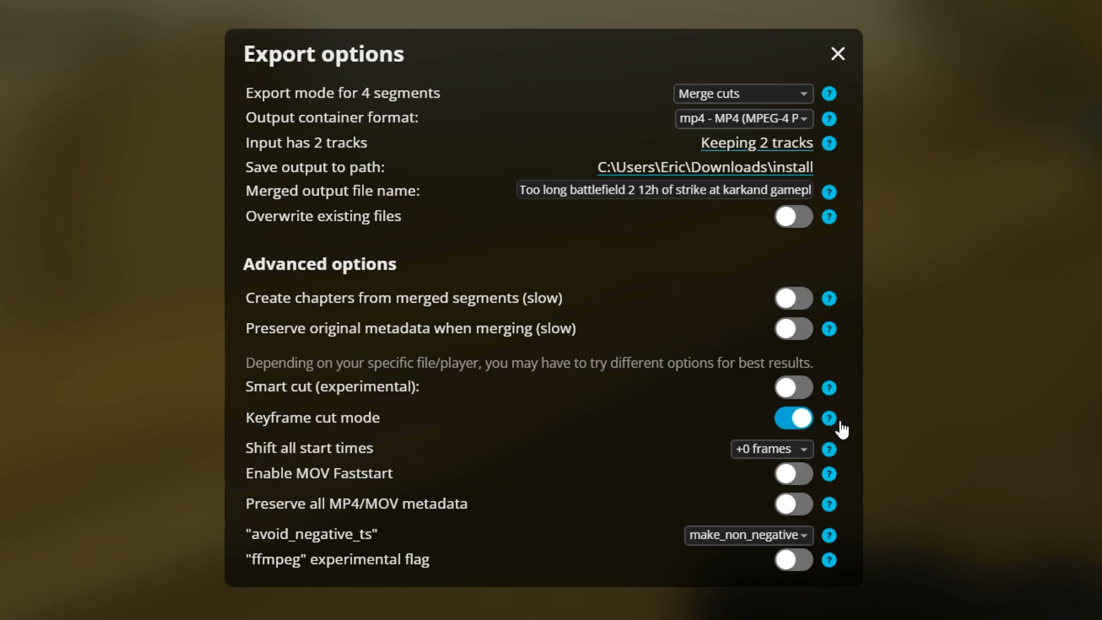
# Leave MOV Faststart off and set avoid_negative_ts to make_non_negative in Export options.
pyautogui.click(829, 418)
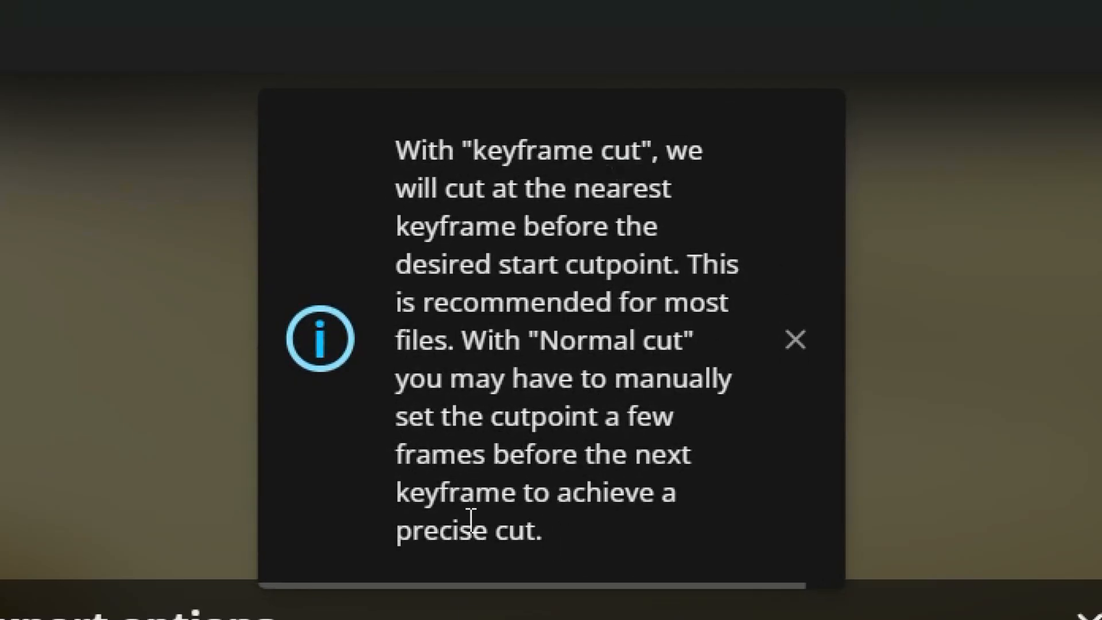
pyautogui.moveTo(636, 510)
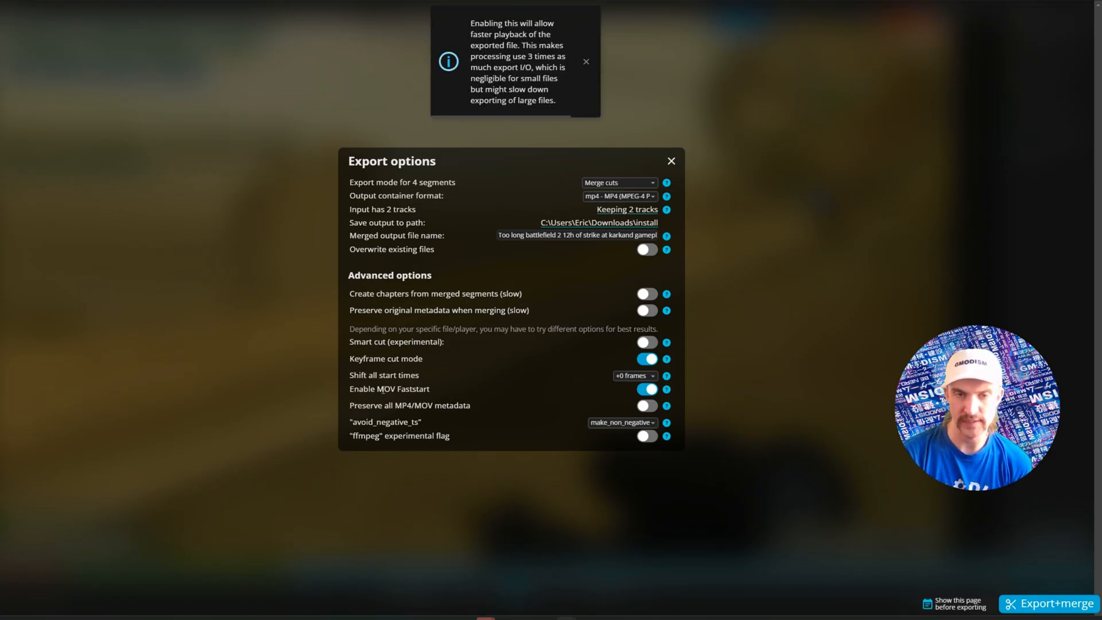
pyautogui.click(645, 389)
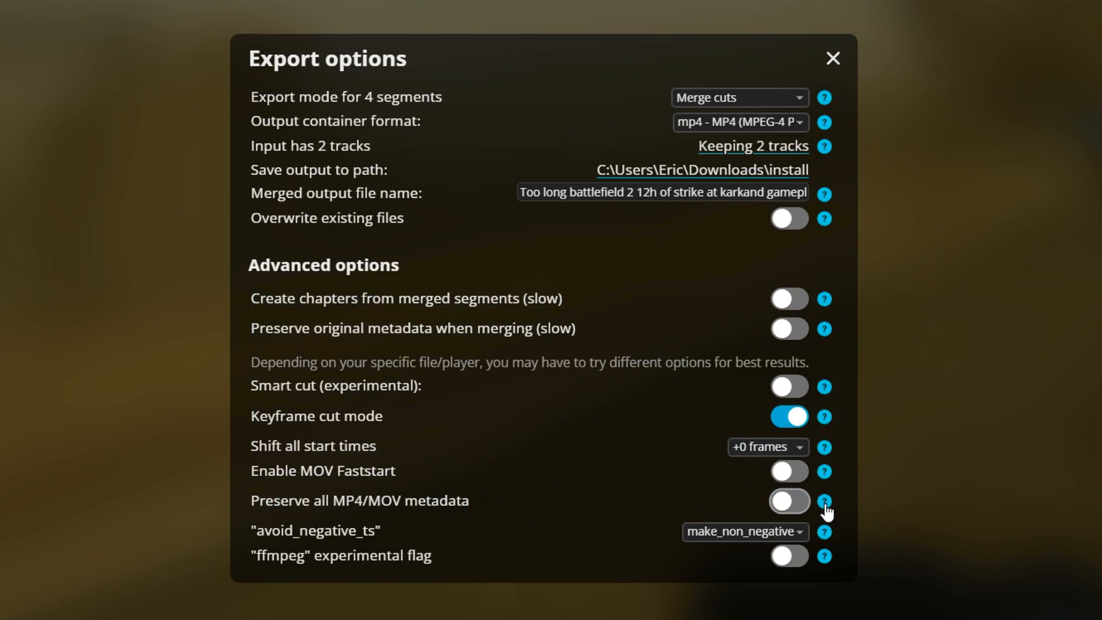
pyautogui.moveTo(726, 519)
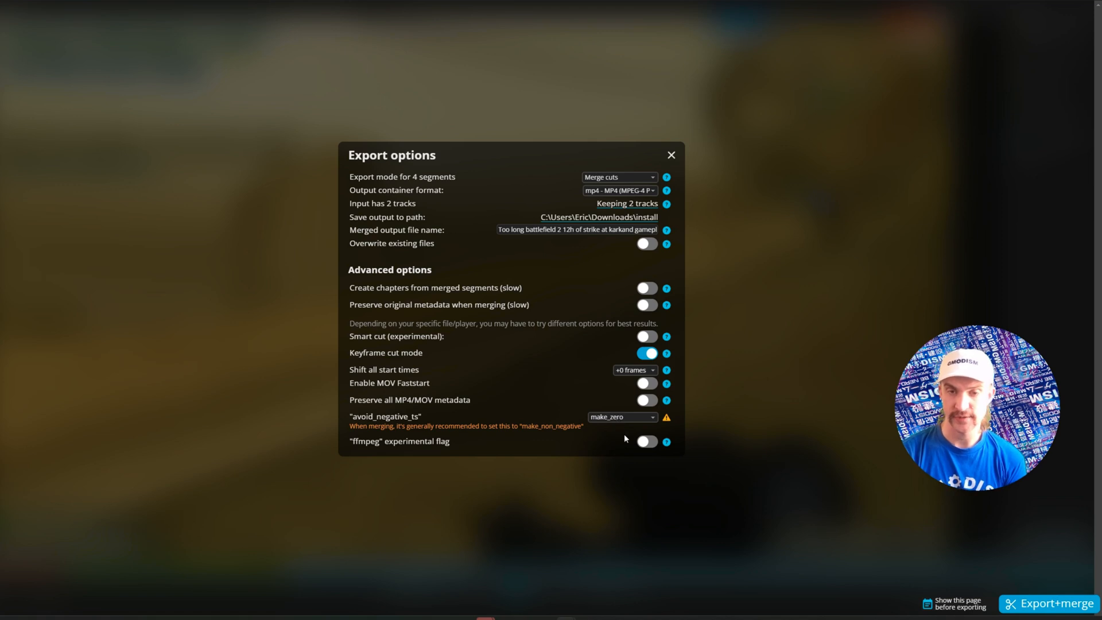
pyautogui.moveTo(603, 443)
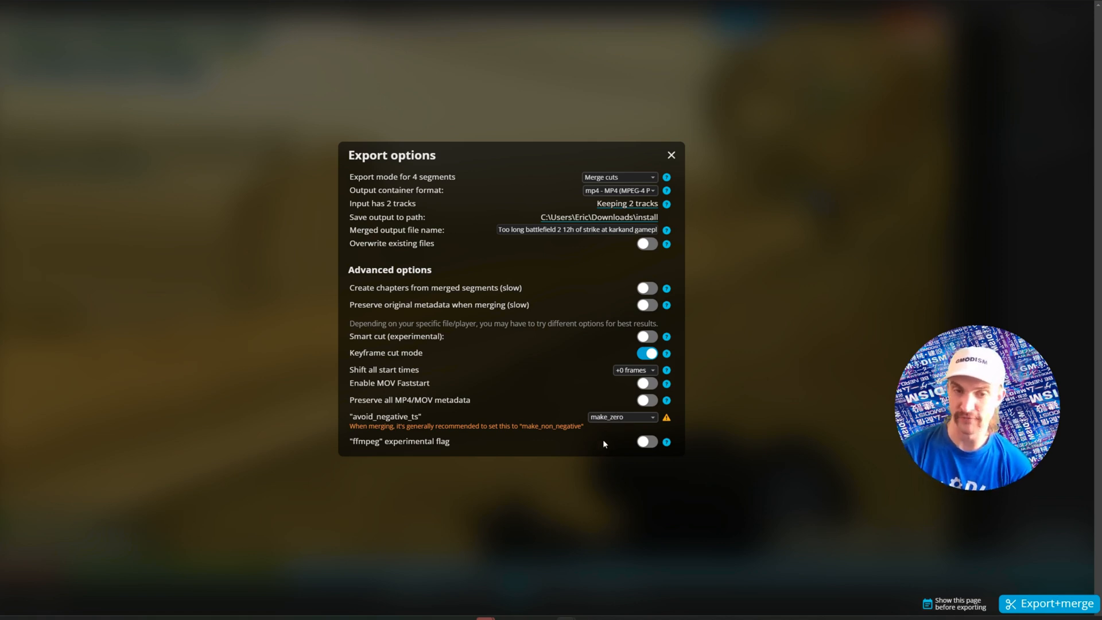
pyautogui.click(621, 417)
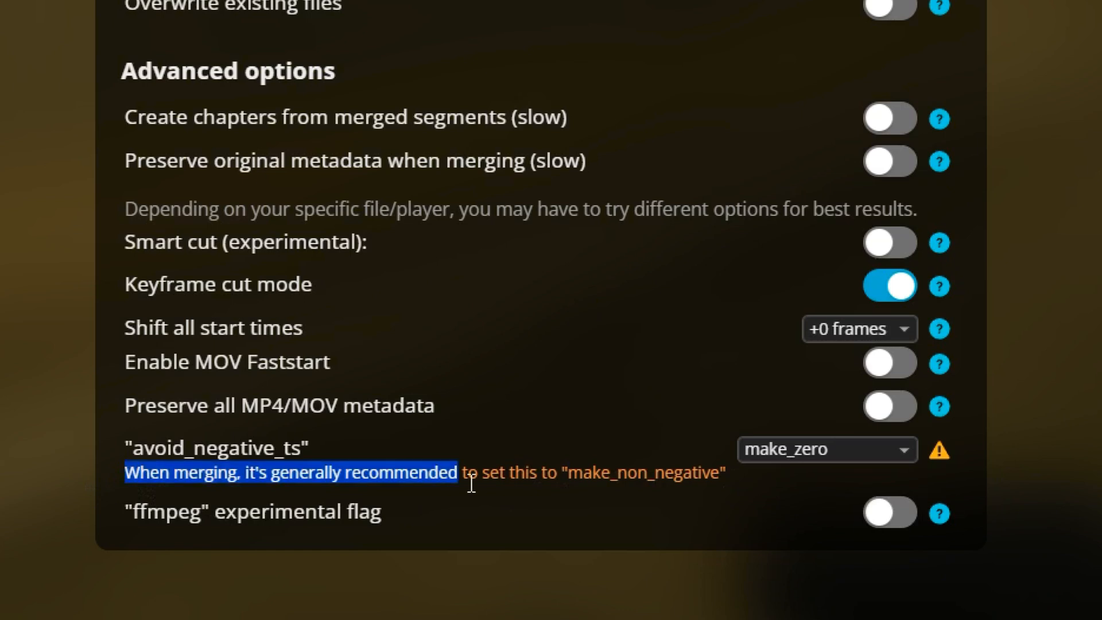
pyautogui.click(826, 448)
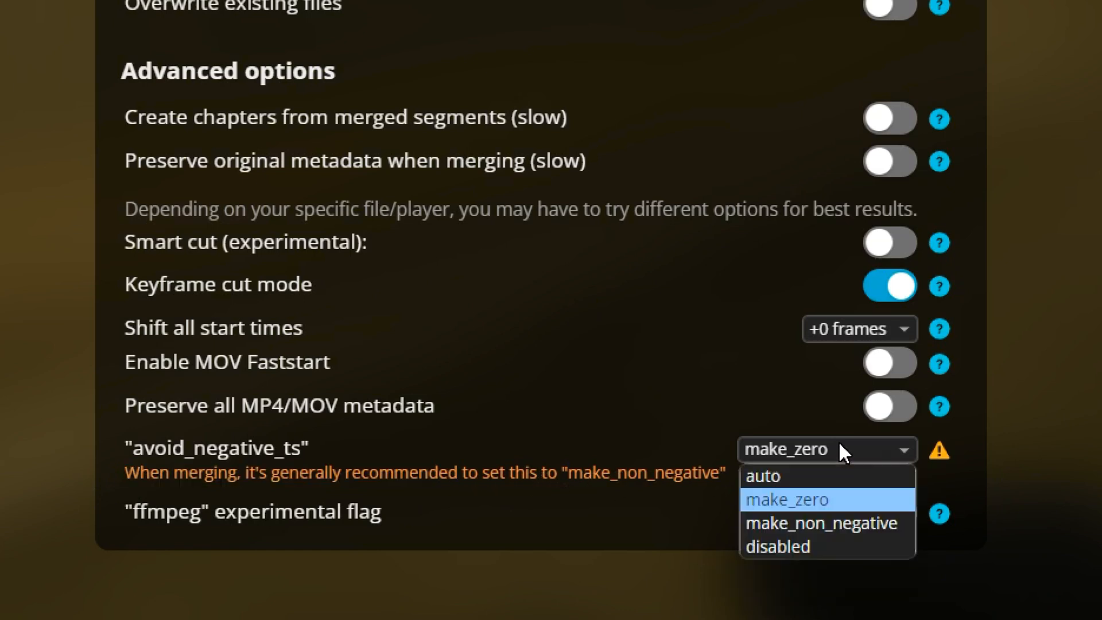
pyautogui.click(819, 524)
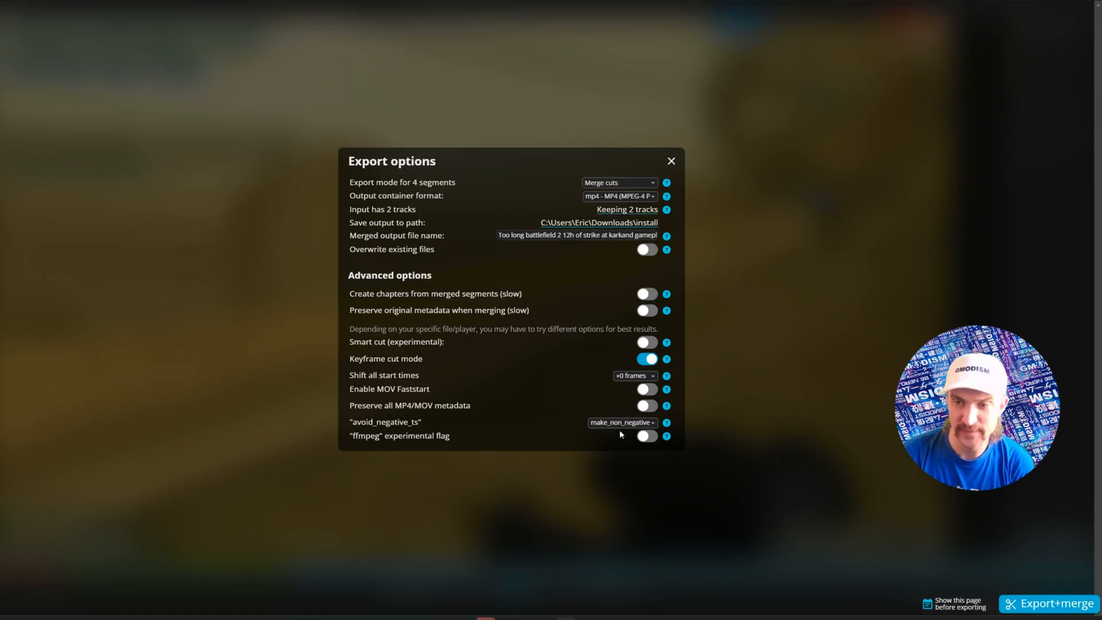
pyautogui.moveTo(659, 427)
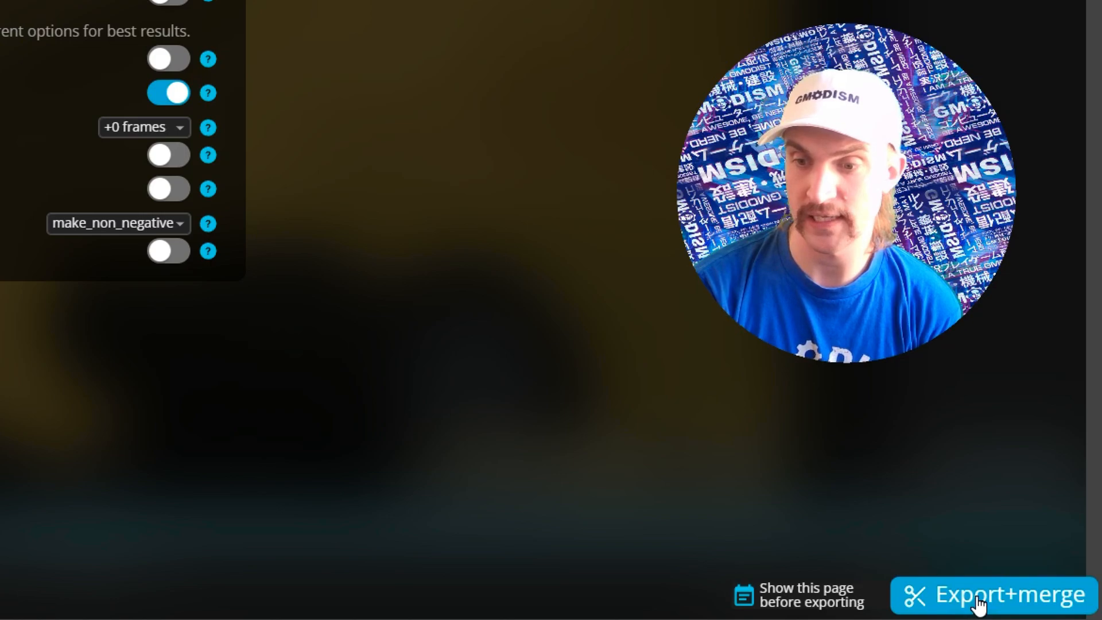
# Run Export+merge so the four segments are written as one MP4 in the install folder.
pyautogui.click(1012, 594)
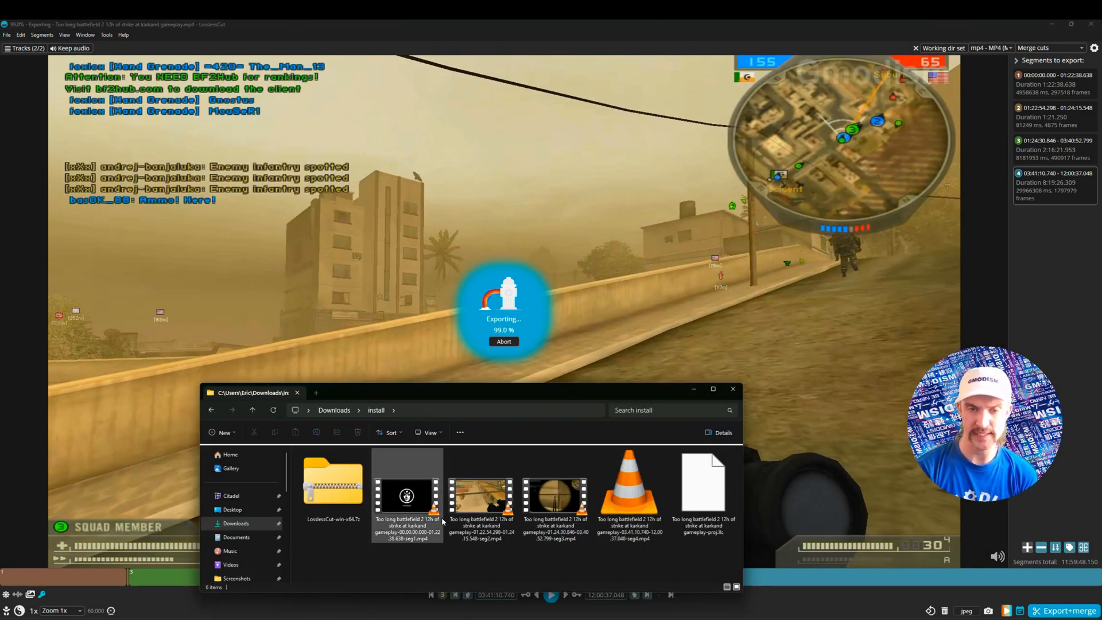
pyautogui.click(554, 495)
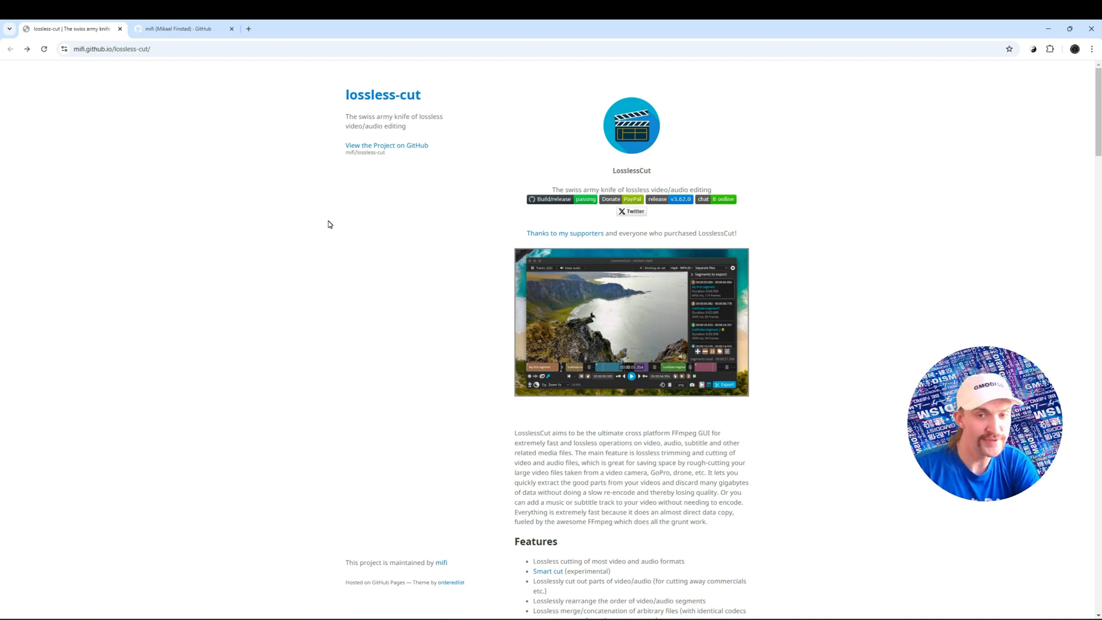
pyautogui.moveTo(630, 211)
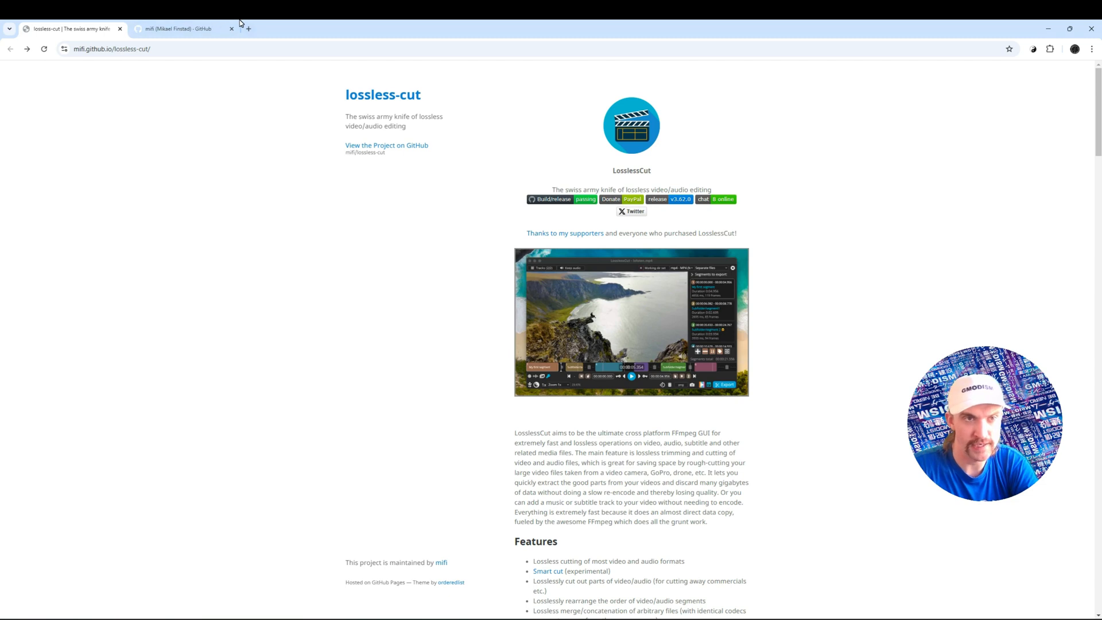
# View the maintainer's GitHub profile, then return to the lossless-cut project page.
pyautogui.click(179, 29)
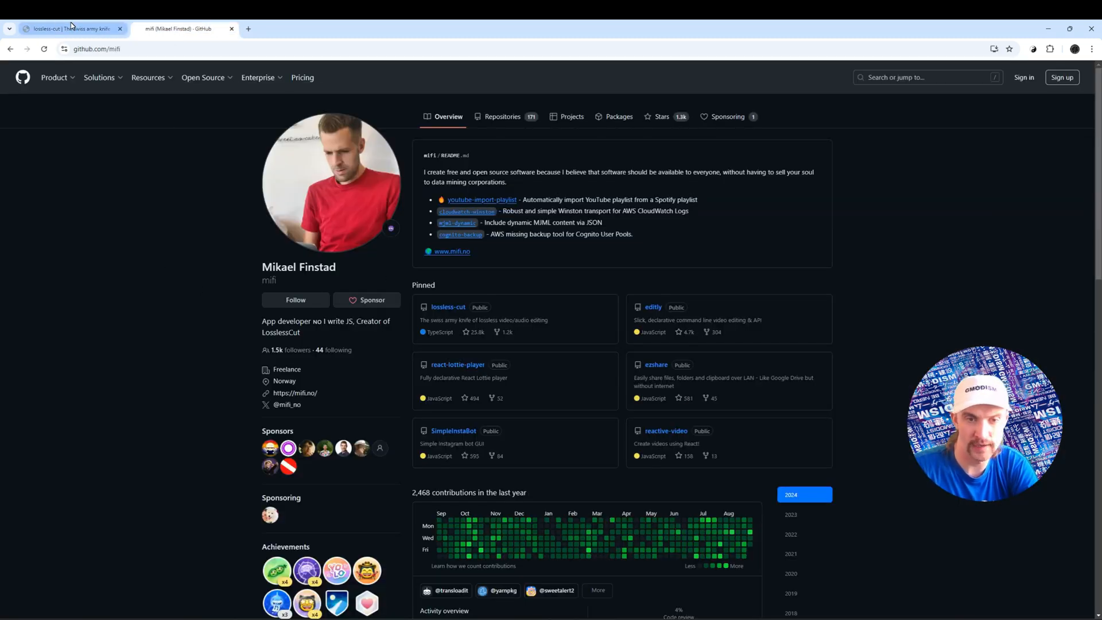
pyautogui.click(70, 28)
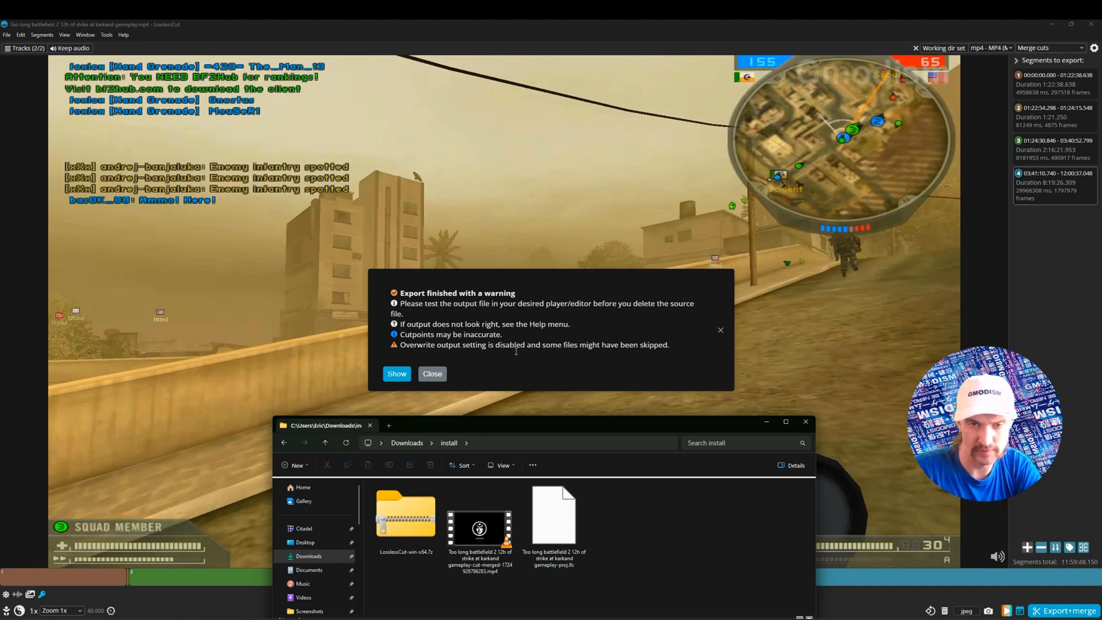
pyautogui.moveTo(599, 359)
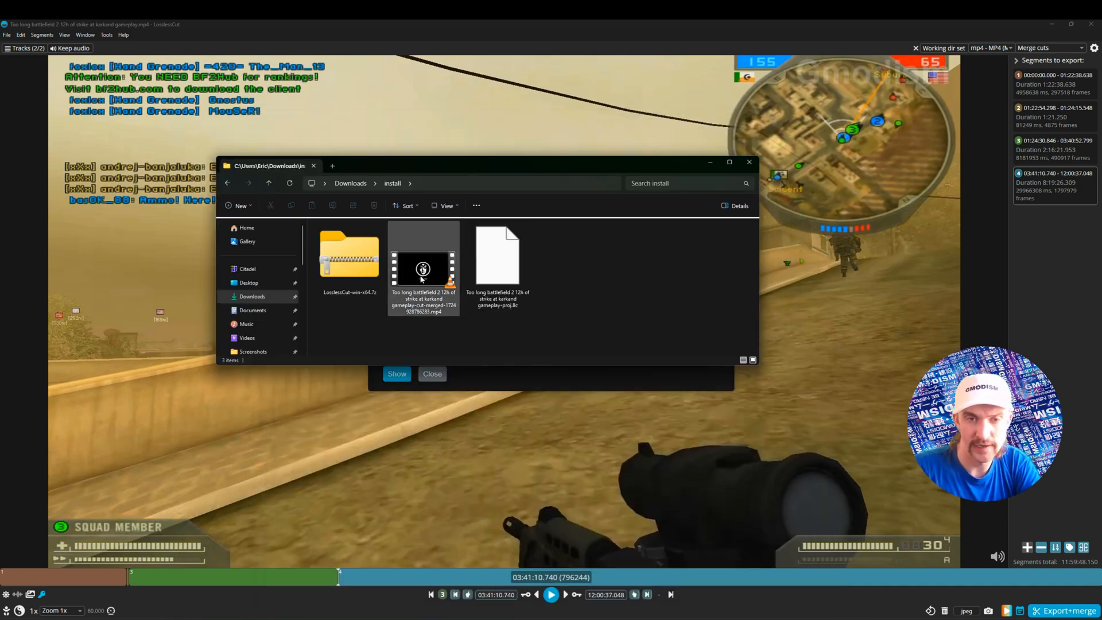
# Rename the merged MP4 without the 'Too long' prefix and bring up its Properties.
pyautogui.click(497, 256)
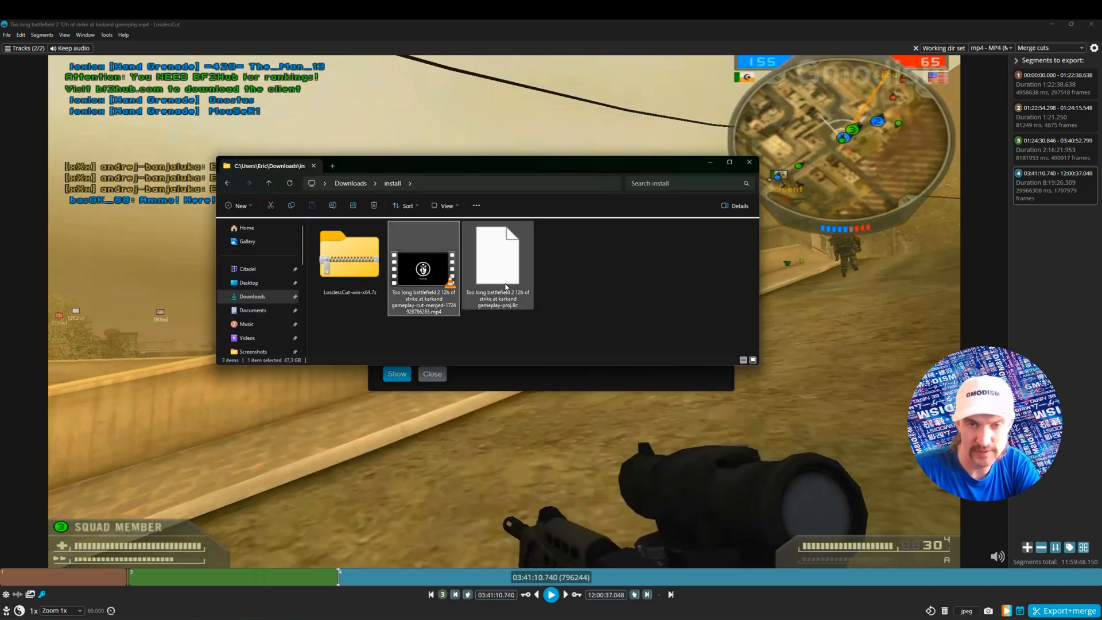
pyautogui.click(497, 264)
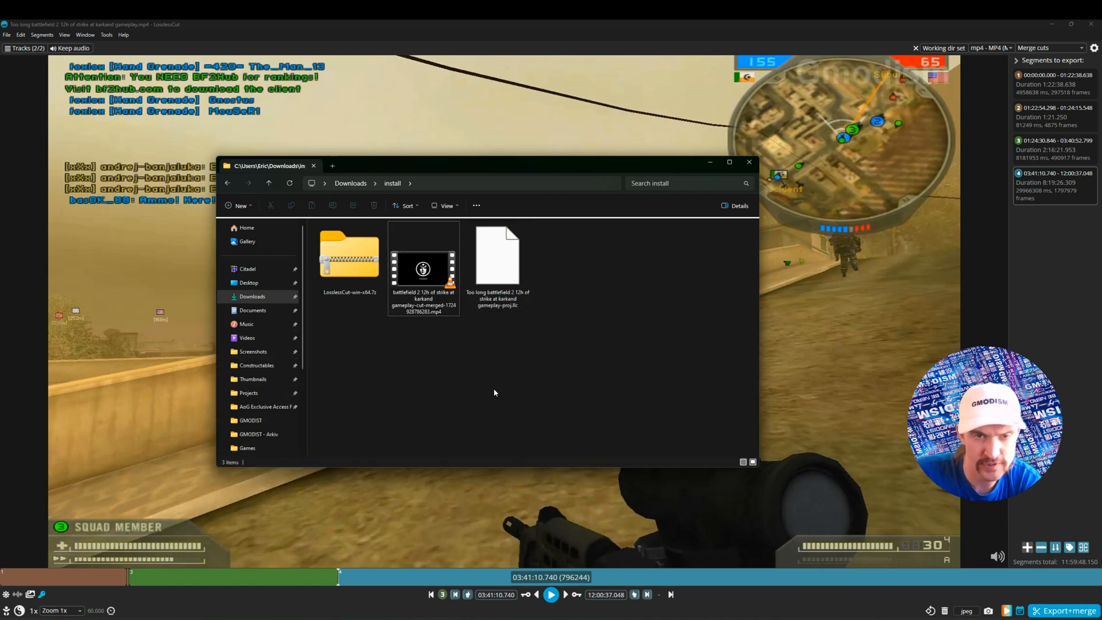
pyautogui.click(349, 268)
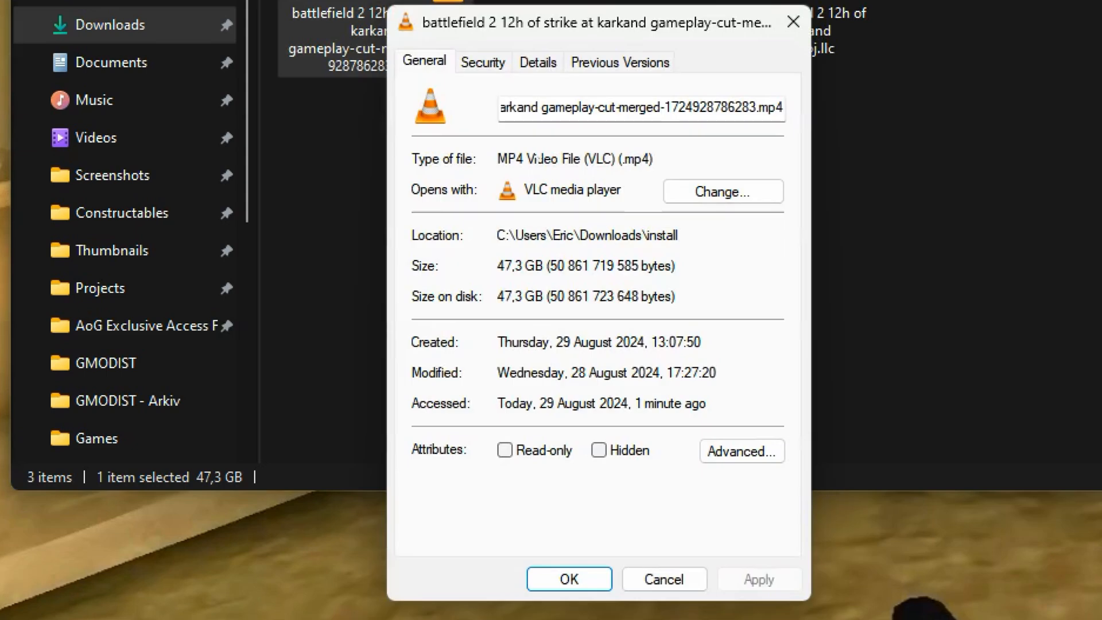
# Check 1080 frame height, 60 fps and audio in Details, close Properties and launch the video in VLC.
pyautogui.click(537, 62)
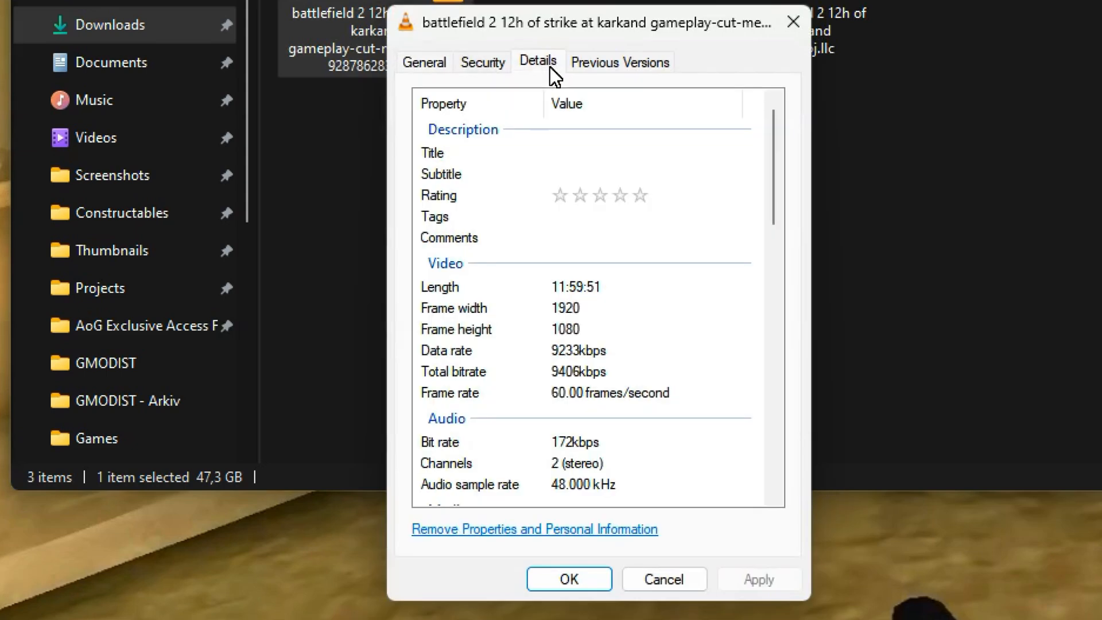
pyautogui.click(493, 308)
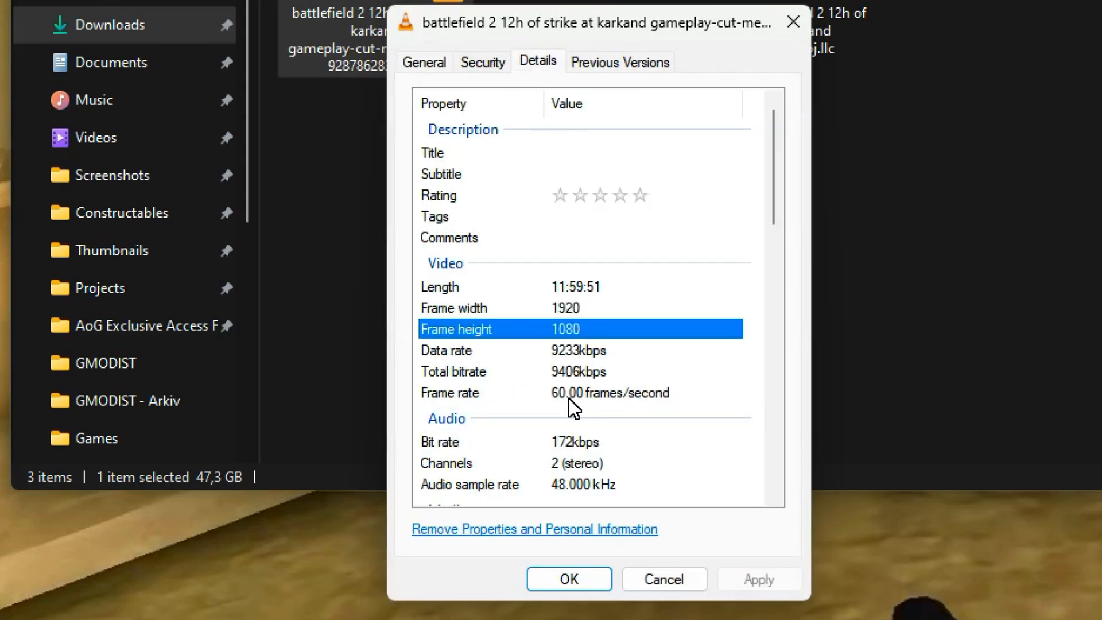
pyautogui.click(576, 392)
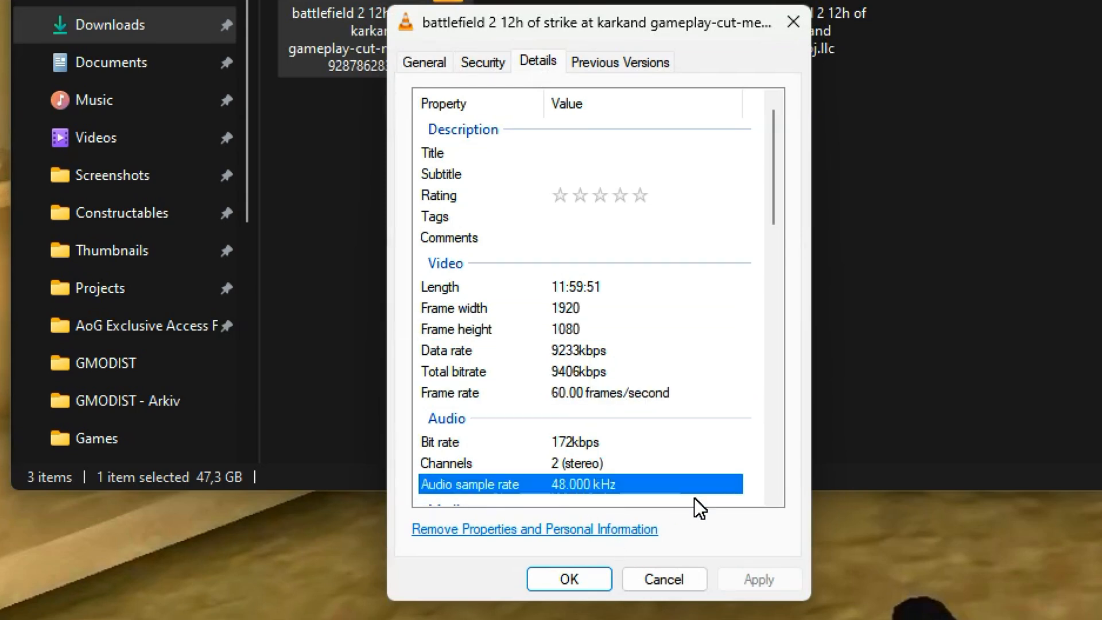
pyautogui.moveTo(773, 20)
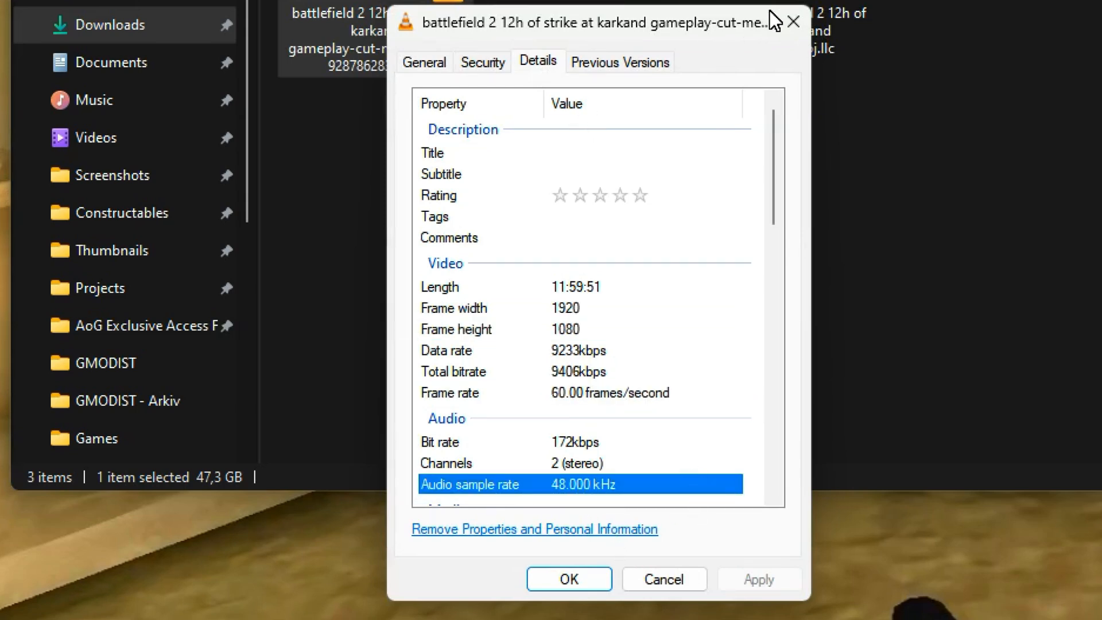
pyautogui.moveTo(793, 20)
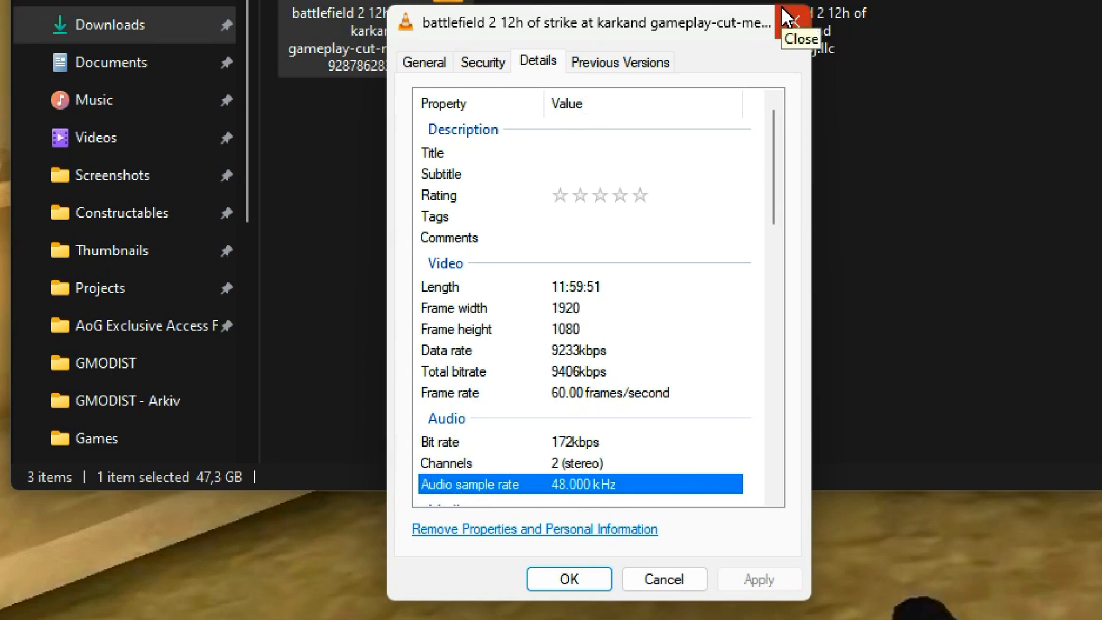
pyautogui.click(790, 15)
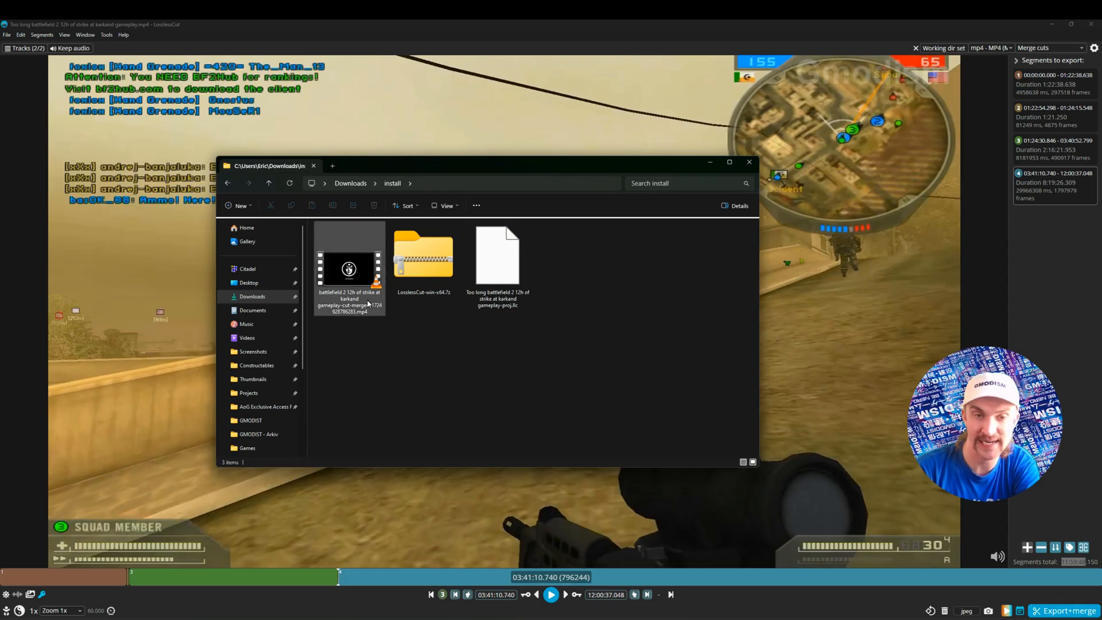
pyautogui.doubleClick(349, 269)
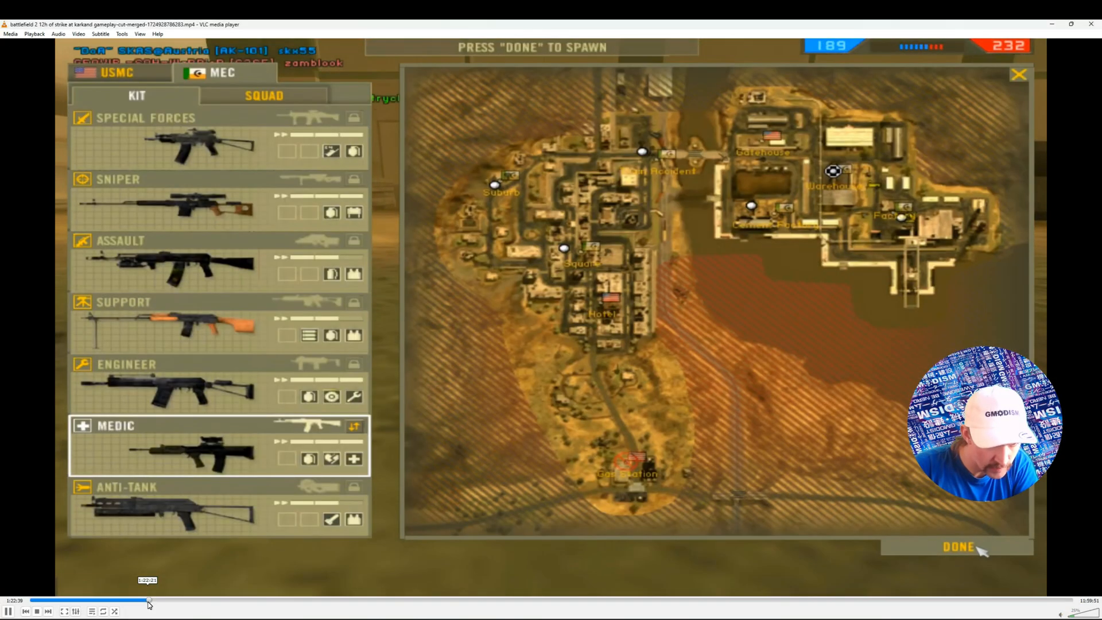
# Seek playback to the first cut point near 1:22 to check the join.
pyautogui.click(957, 546)
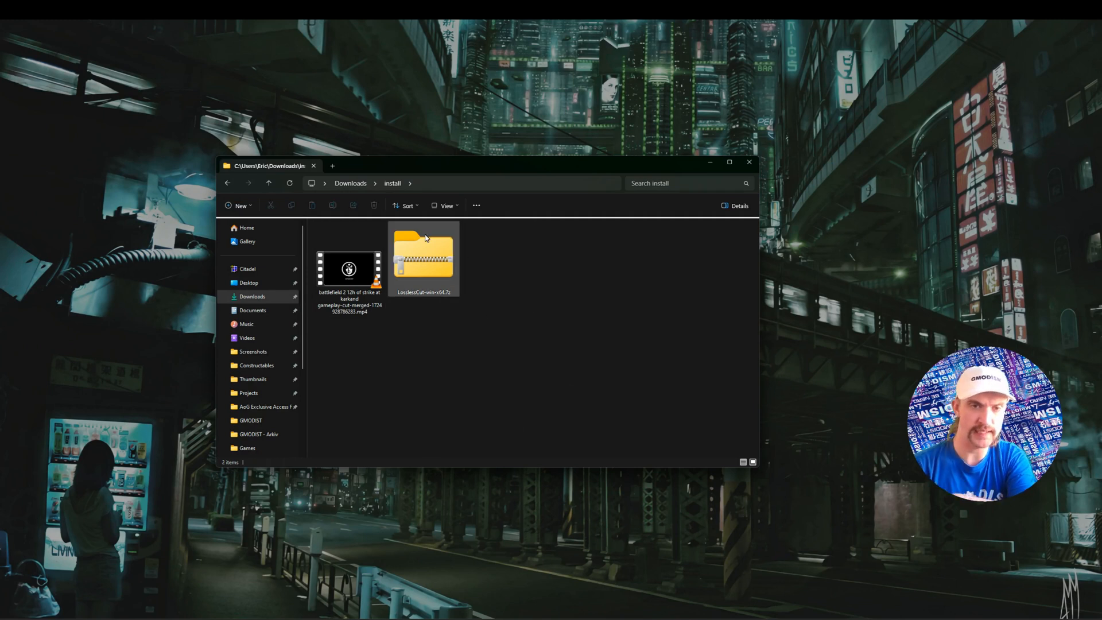
# Delete LosslessCut-win-x64.7z, leaving only the merged MP4 selected in the folder.
pyautogui.click(424, 256)
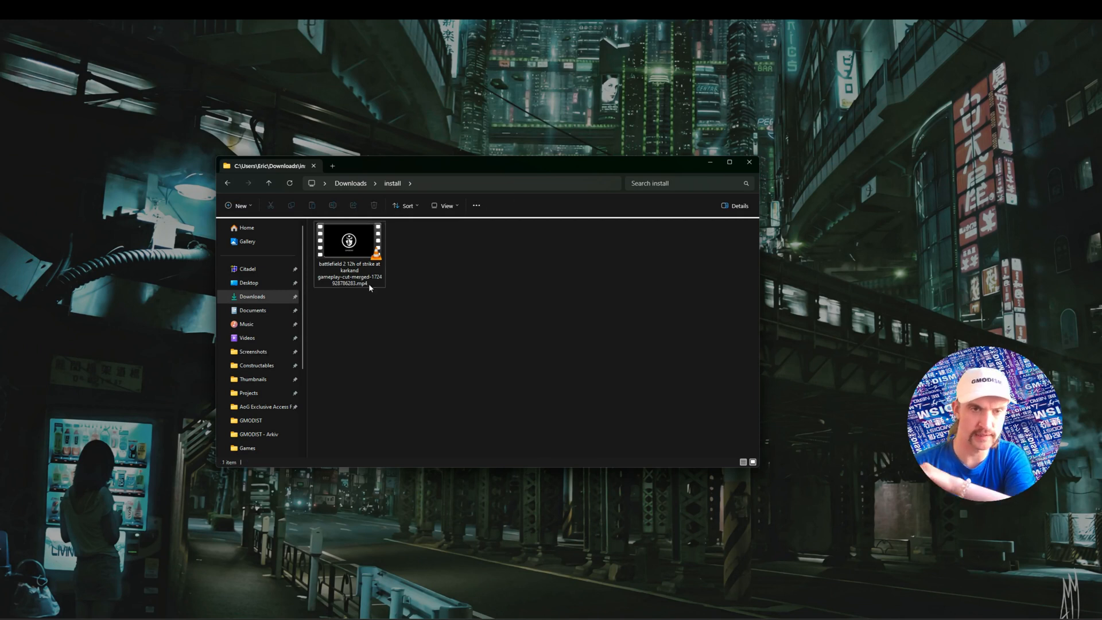
pyautogui.click(349, 243)
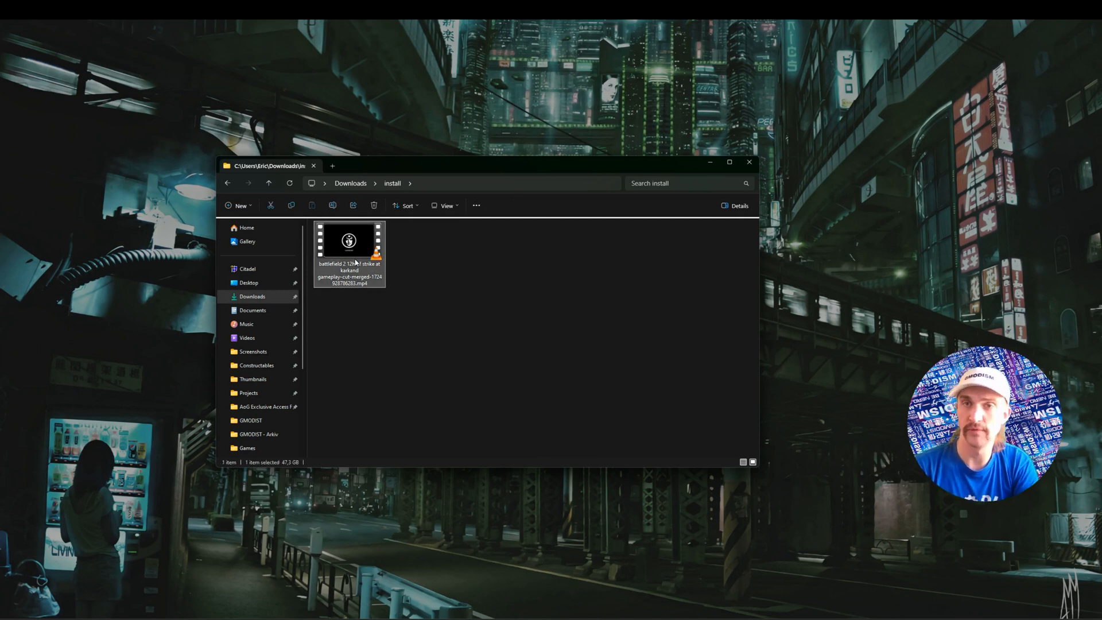